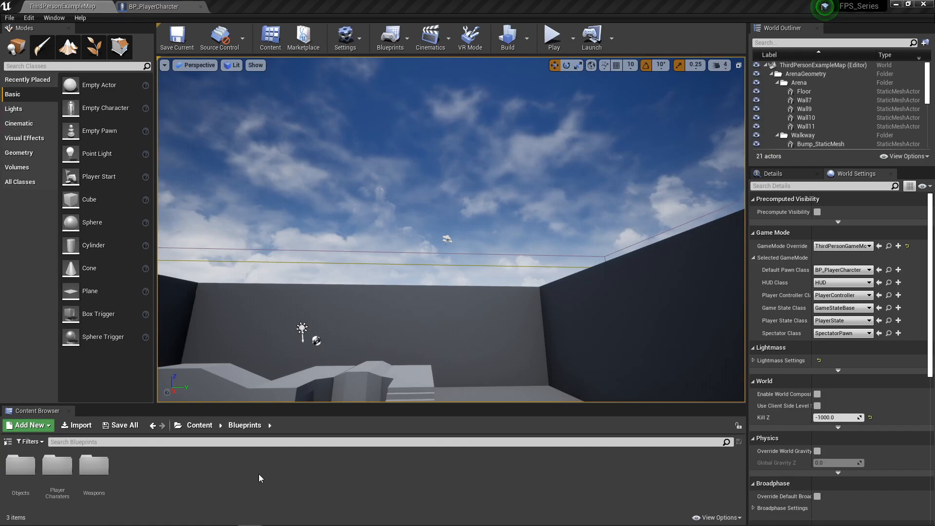
{"action": "mouse_move", "coordinate": [227, 482]}
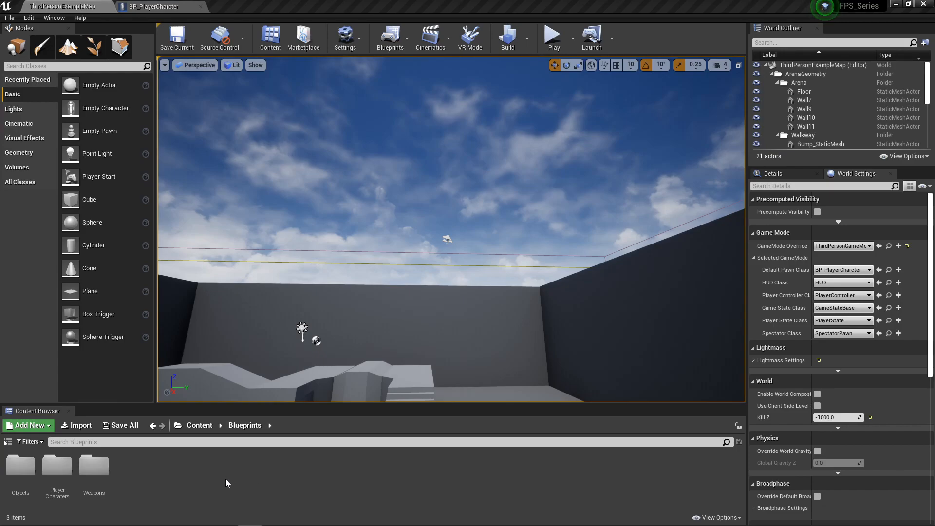
{"action": "mouse_move", "coordinate": [20, 466]}
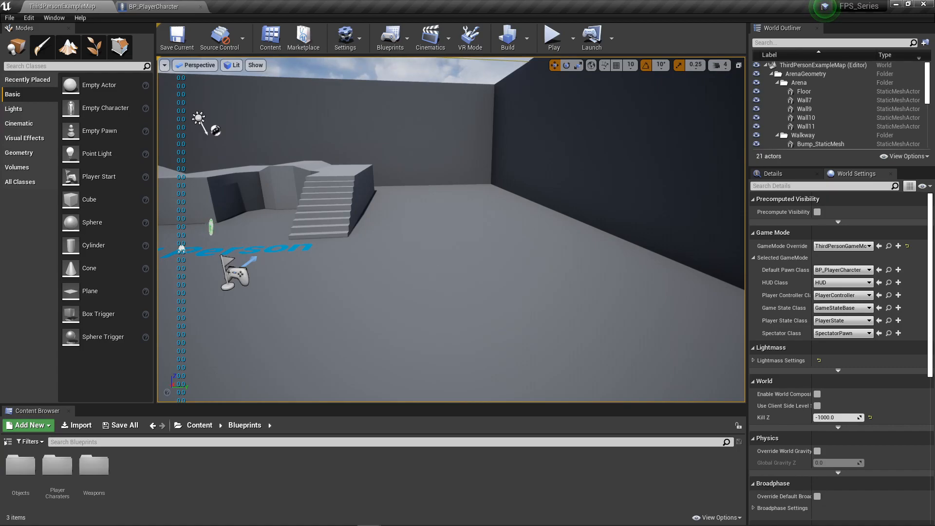
{"action": "mouse_move", "coordinate": [246, 359]}
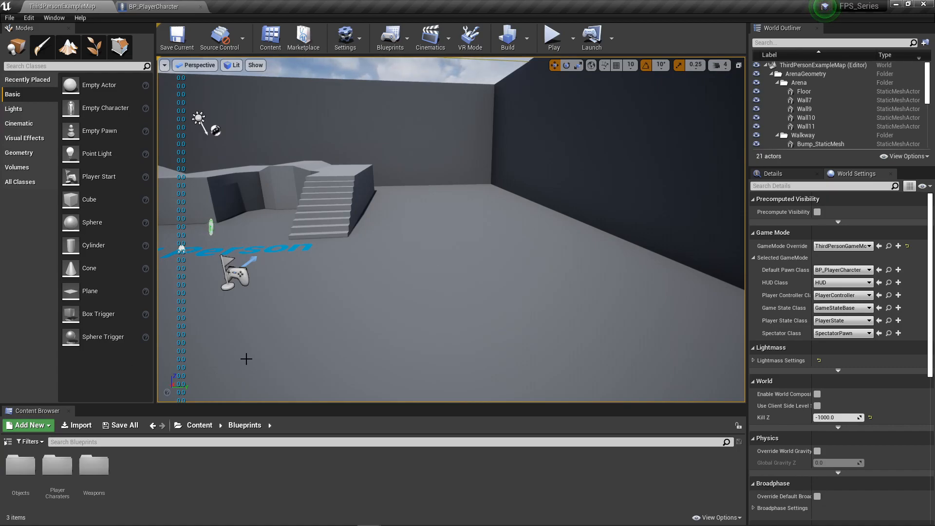
{"action": "mouse_move", "coordinate": [320, 296]}
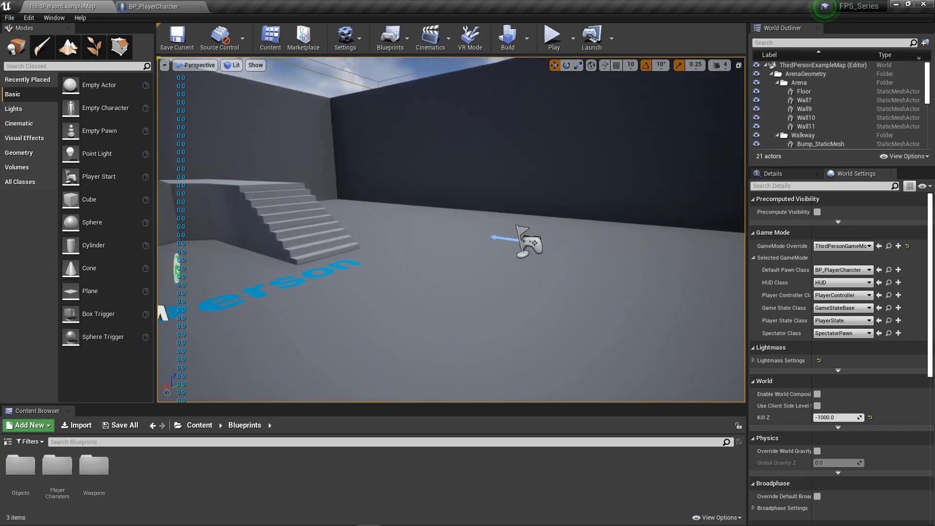
{"action": "mouse_move", "coordinate": [93, 464]}
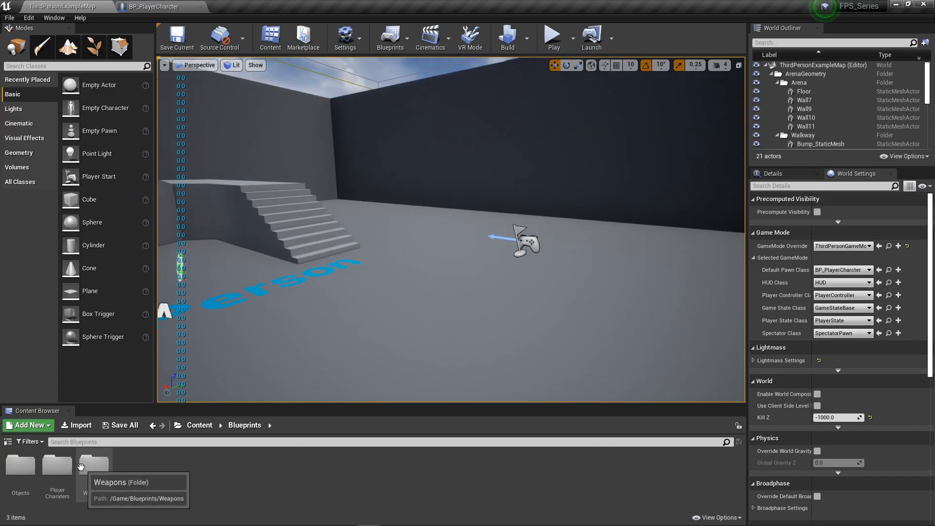
Open the PlayerCharaters folder and bring up the new-asset menu for an Enumeration named CamInUse
{"action": "double_click", "coordinate": [57, 467]}
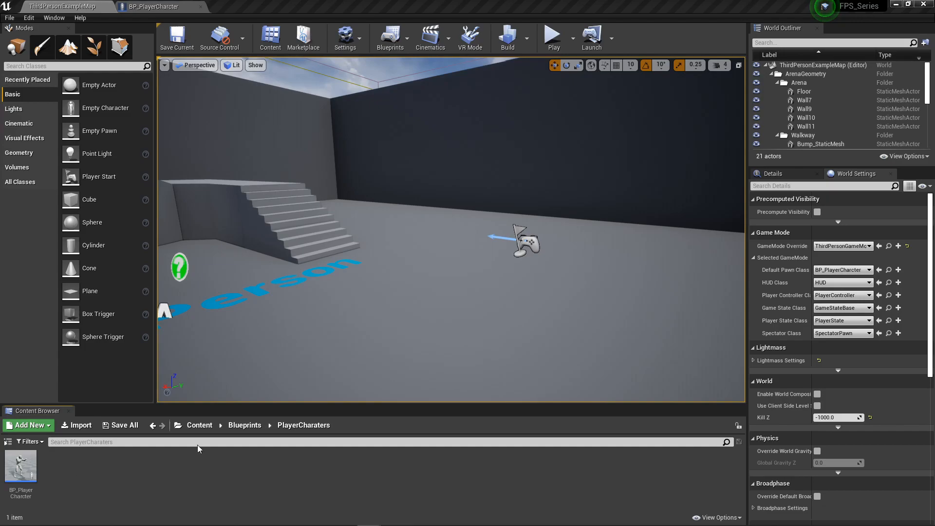
{"action": "mouse_move", "coordinate": [397, 503]}
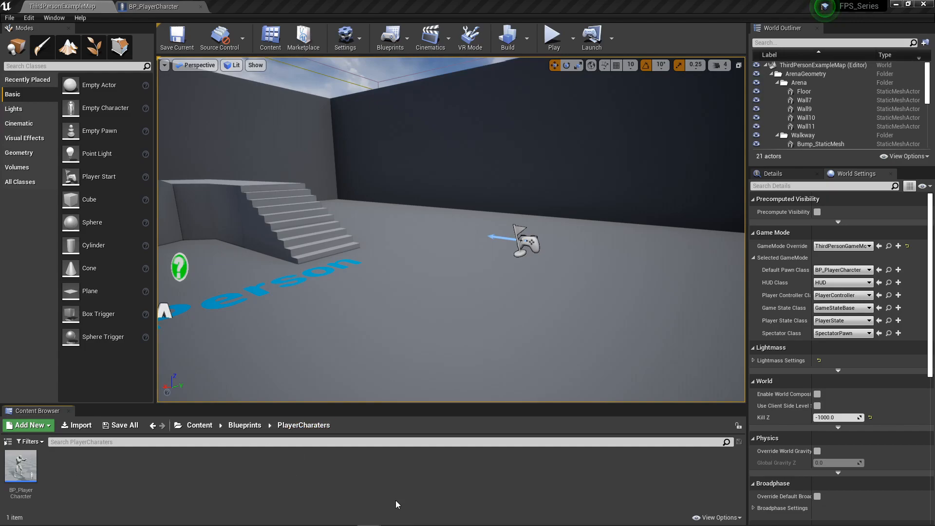
{"action": "left_click", "coordinate": [28, 425]}
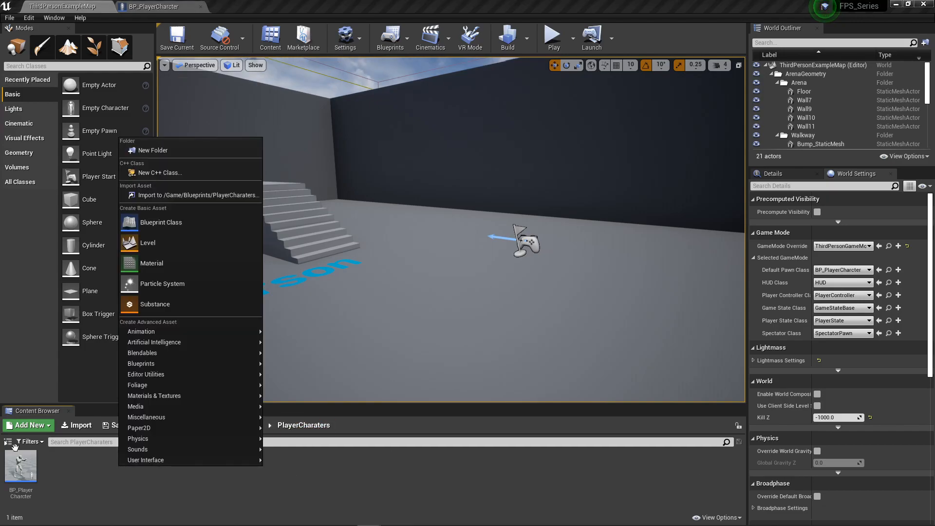
{"action": "mouse_move", "coordinate": [143, 352]}
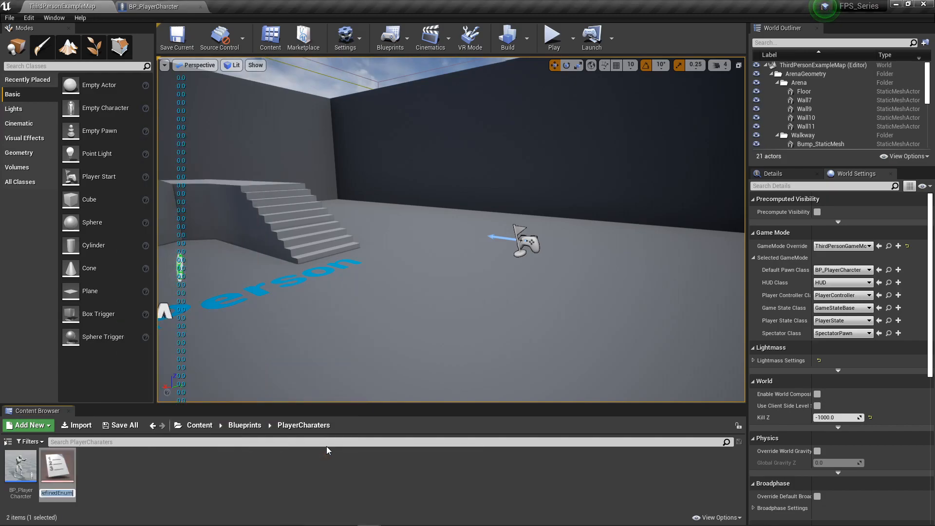
{"action": "mouse_move", "coordinate": [396, 391]}
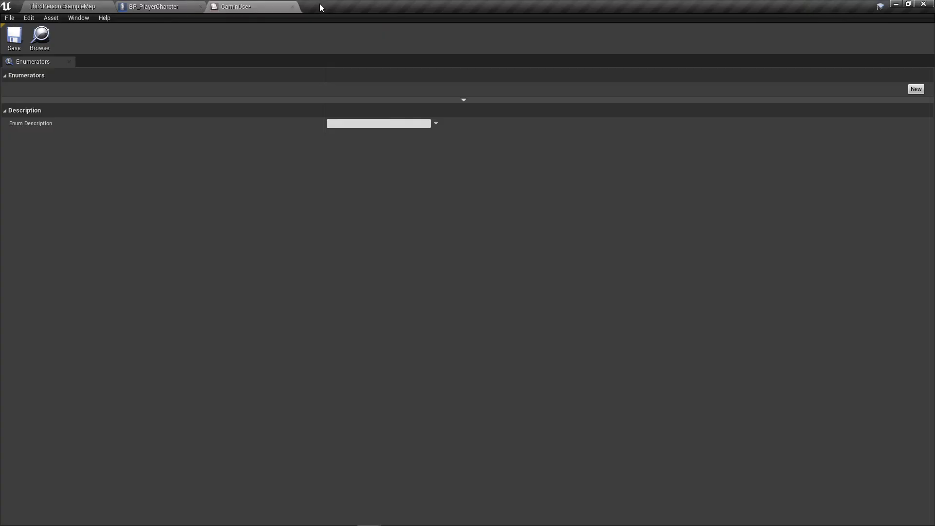
{"action": "mouse_move", "coordinate": [153, 76]}
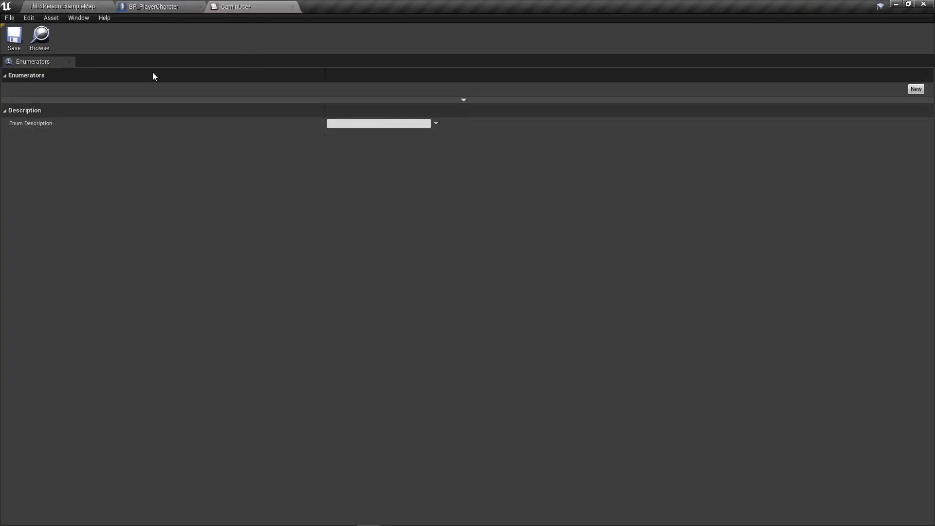
Add enumerators FPCam and TPCam to CamInUse and close its editor
{"action": "left_click", "coordinate": [915, 89]}
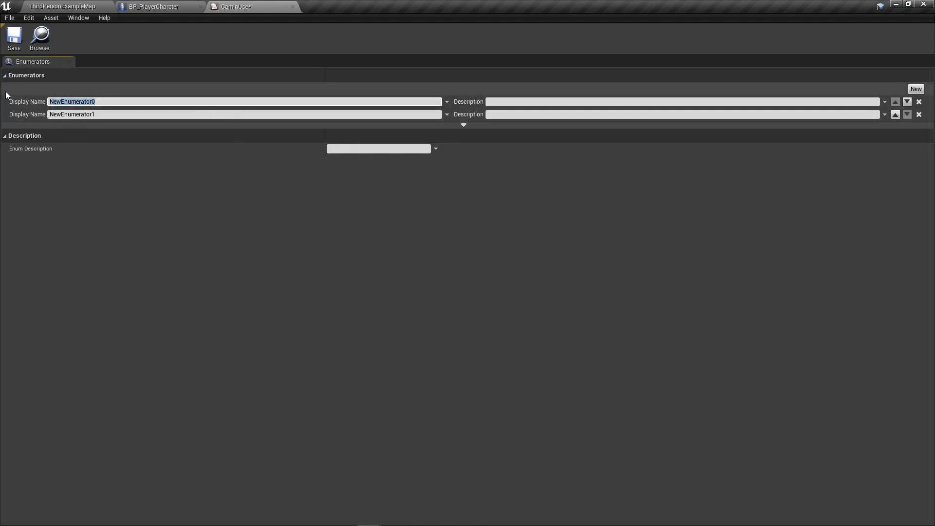
{"action": "type", "text": "FPCam"}
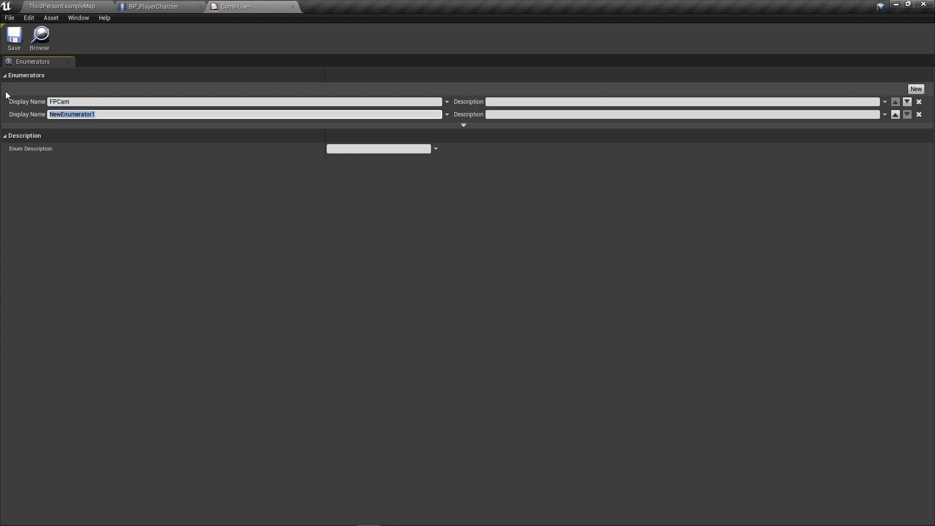
{"action": "type", "text": "T"}
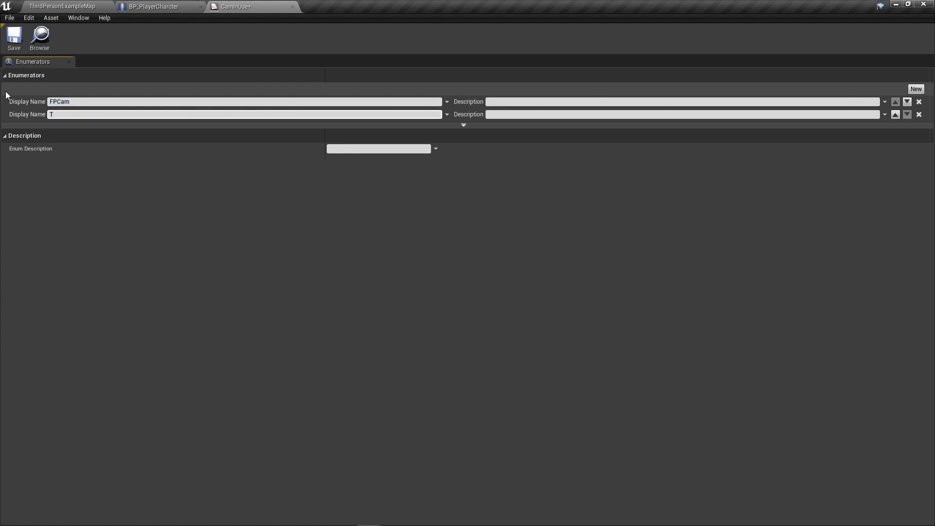
{"action": "type", "text": "PCam"}
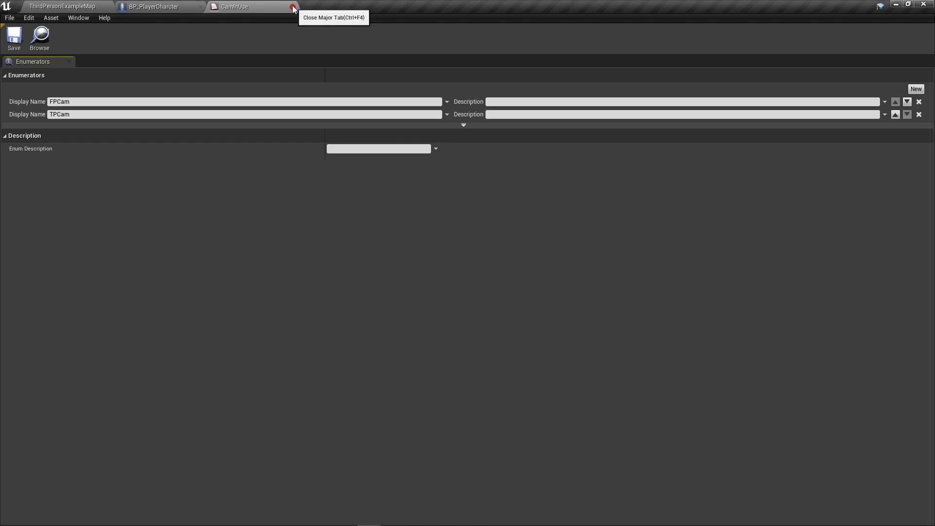
{"action": "left_click", "coordinate": [292, 7]}
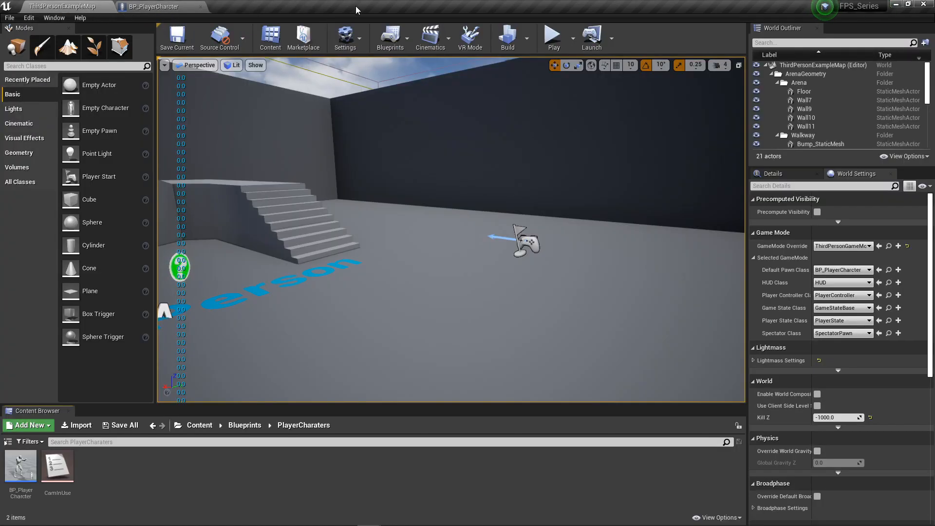
Add a ChangeCamera action mapping bound to V in Project Settings > Input, then return to BP_PlayerCharcter
{"action": "left_click", "coordinate": [344, 37]}
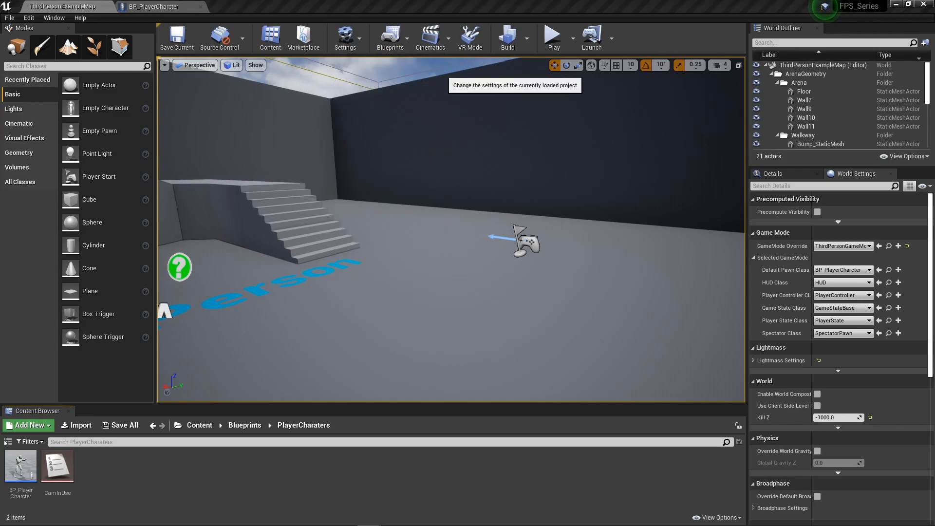
{"action": "left_click", "coordinate": [345, 36]}
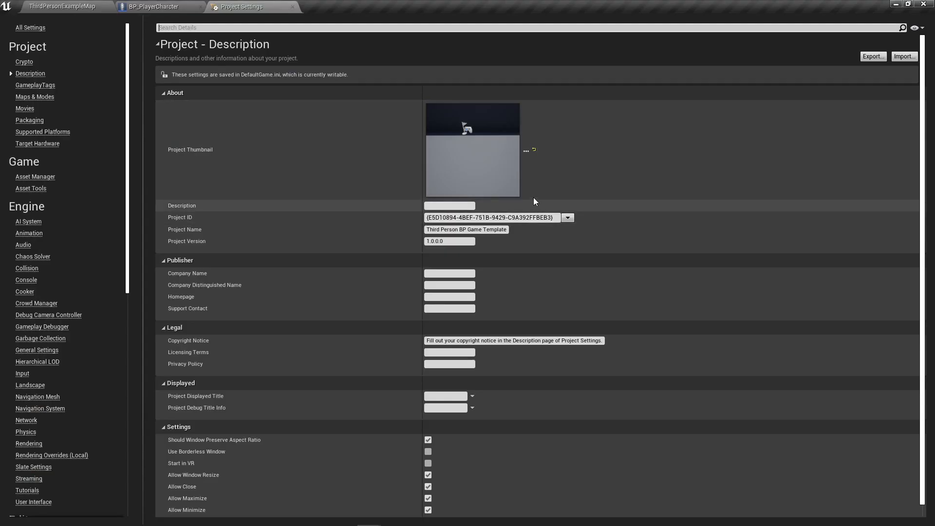
{"action": "left_click", "coordinate": [22, 373]}
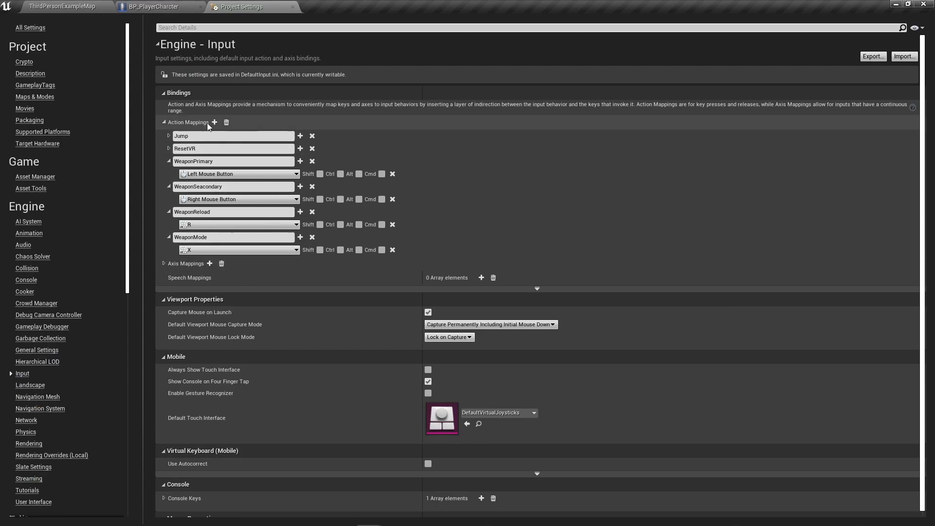
{"action": "left_click", "coordinate": [214, 122]}
{"action": "type", "text": "ChangeCamera"}
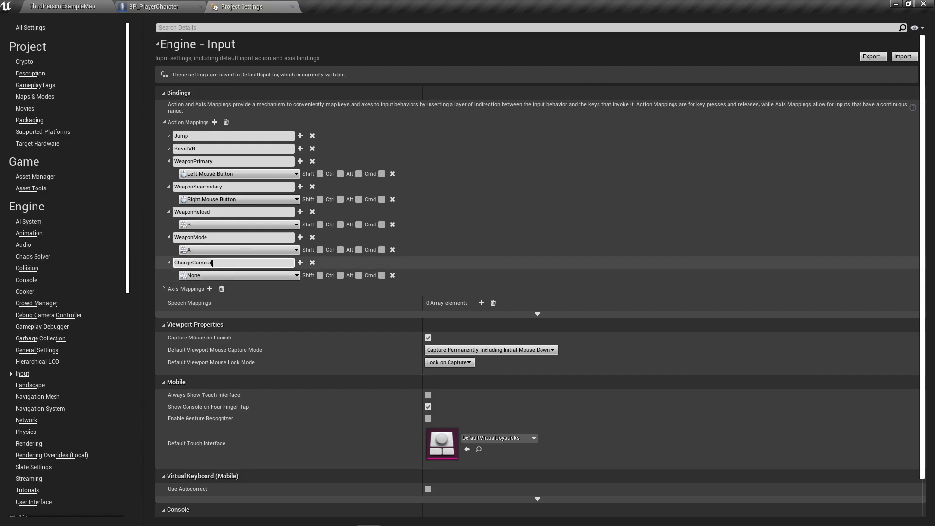
{"action": "left_click", "coordinate": [239, 275]}
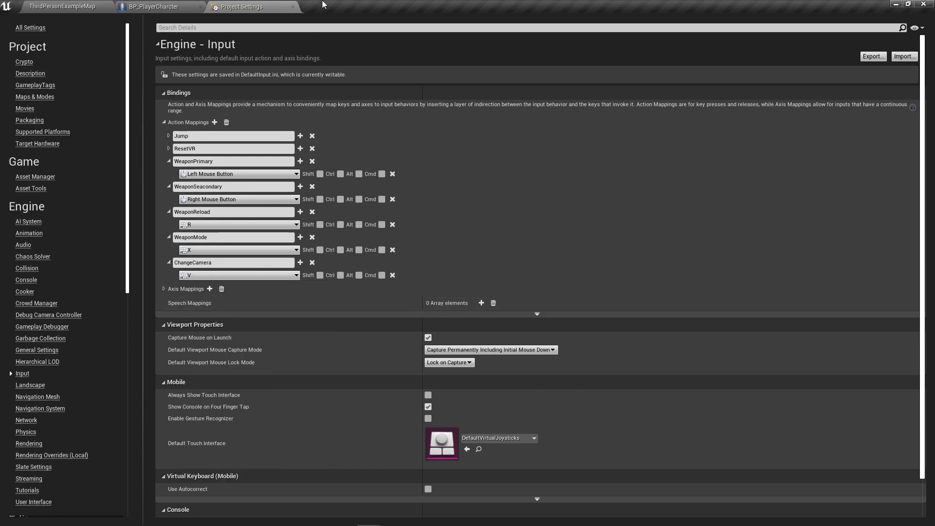
{"action": "left_click", "coordinate": [157, 7]}
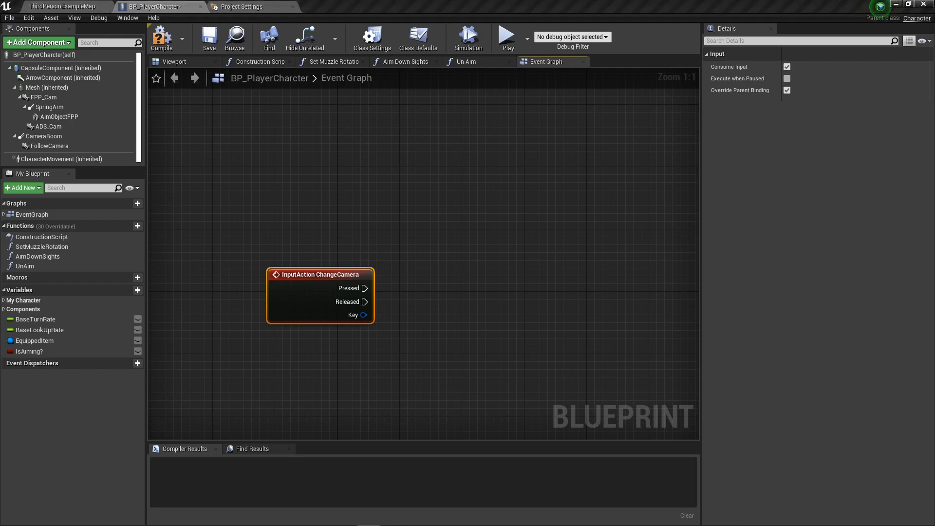
{"action": "mouse_move", "coordinate": [725, 315]}
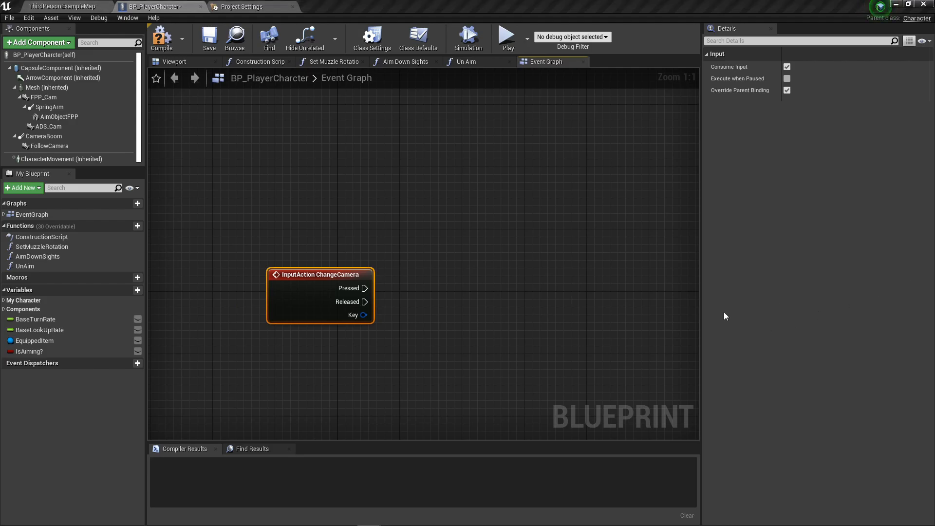
Create boolean variable Use TPS Movement and feed ChangeCamera Pressed through a Flip Flop into its setter
{"action": "left_click_drag", "start_coordinate": [320, 274], "coordinate": [210, 230]}
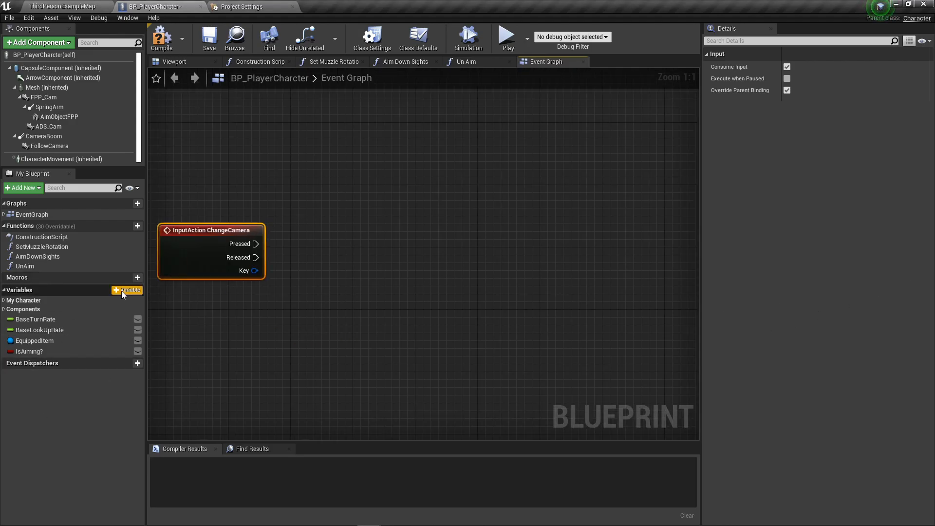
{"action": "left_click", "coordinate": [126, 290]}
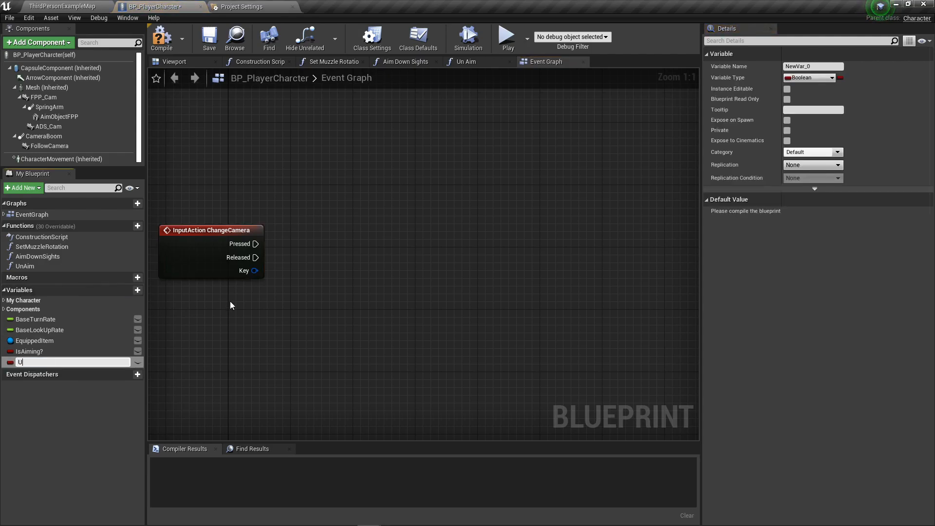
{"action": "type", "text": "Use TPS MO"}
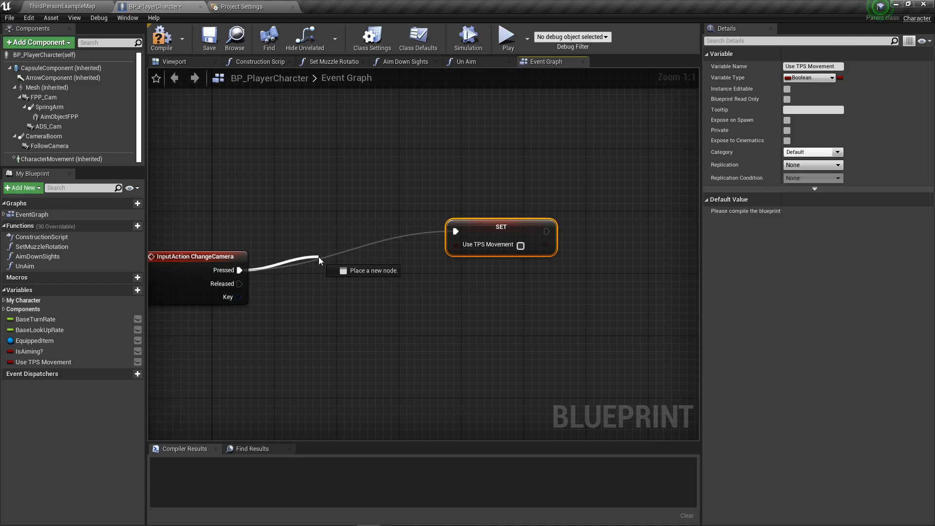
{"action": "left_click", "coordinate": [319, 261]}
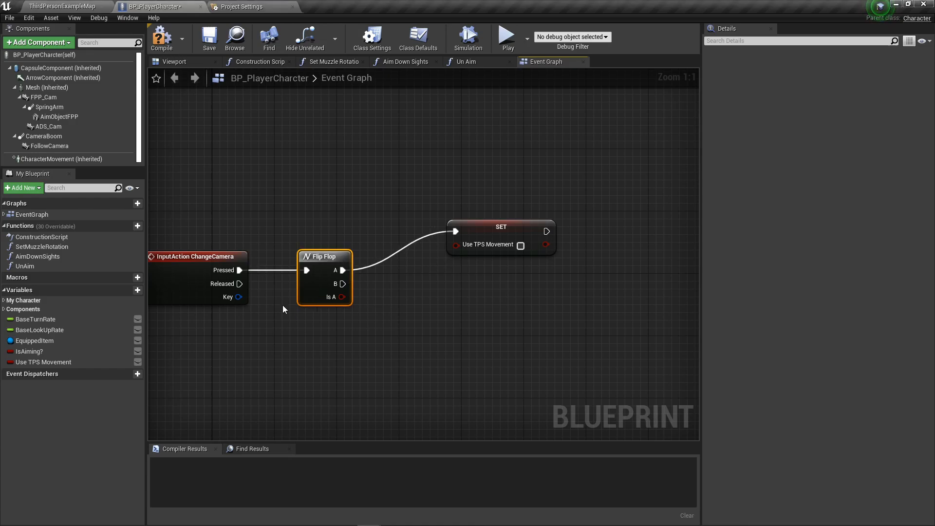
Set Use Controller Rotation Yaw, then add a Deactivate node for Follow Camera
{"action": "left_click", "coordinate": [279, 343]}
{"action": "type", "text": "use co"}
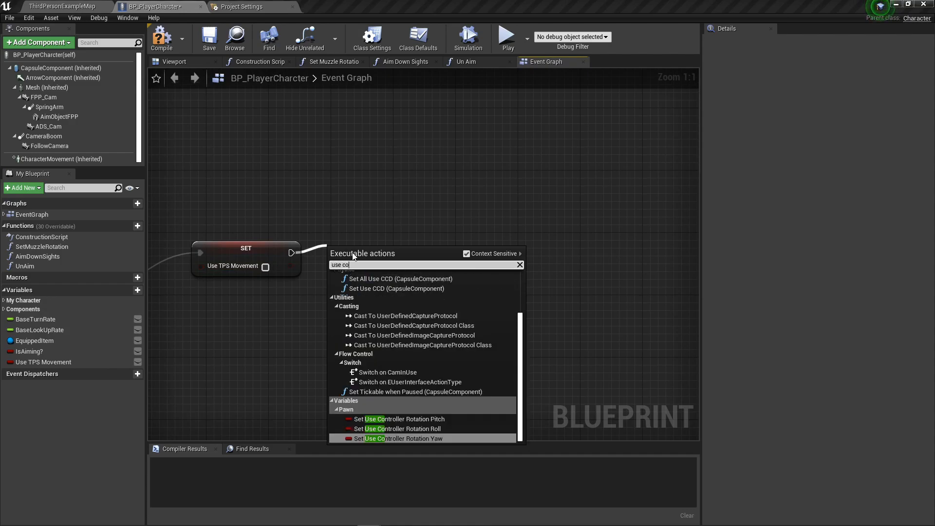
{"action": "left_click", "coordinate": [403, 439]}
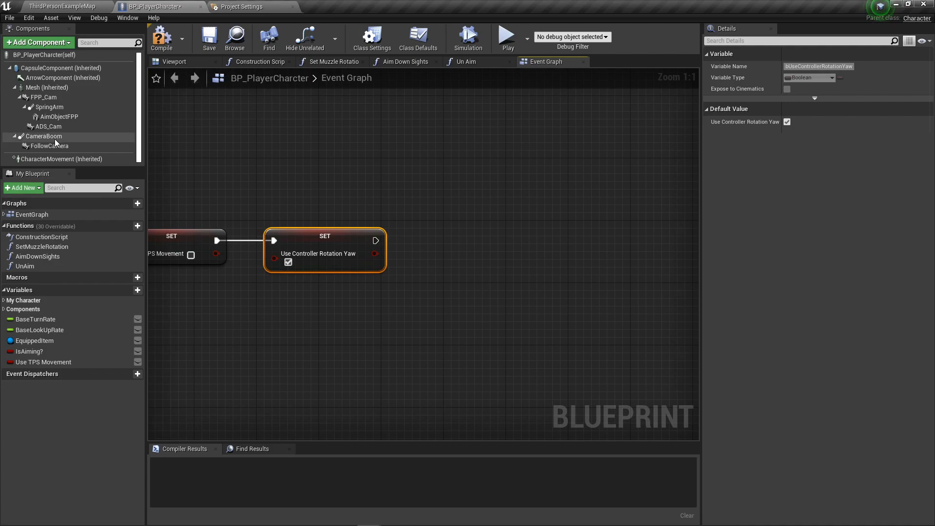
{"action": "left_click", "coordinate": [47, 146]}
{"action": "type", "text": "de"}
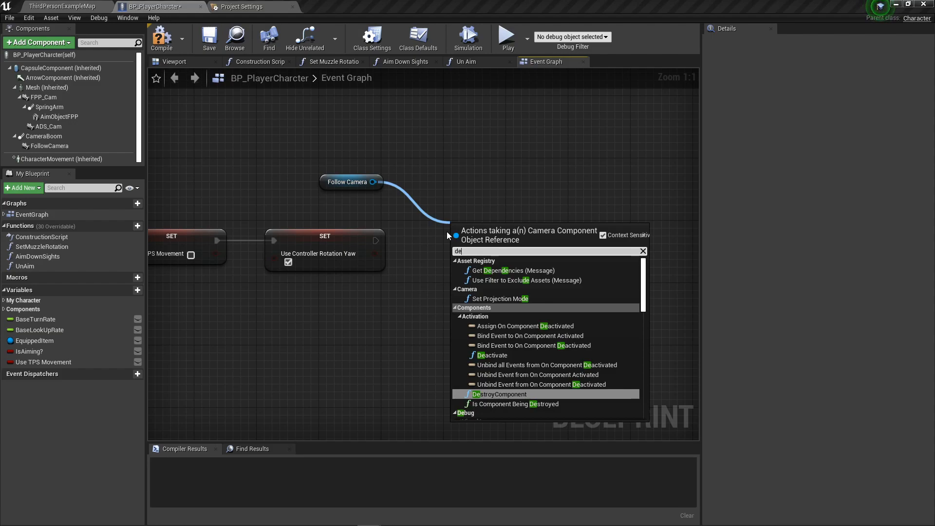
{"action": "left_click", "coordinate": [493, 354]}
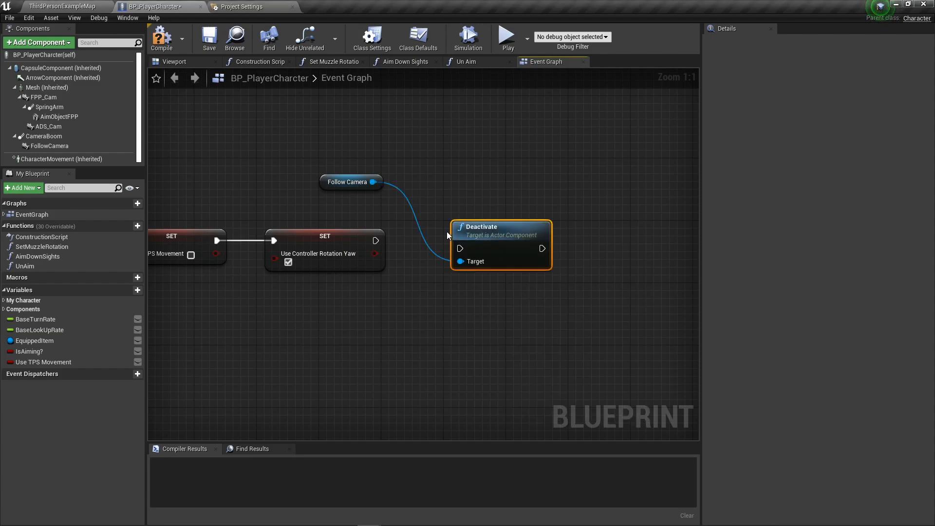
{"action": "mouse_move", "coordinate": [474, 224]}
{"action": "type", "text": "activ"}
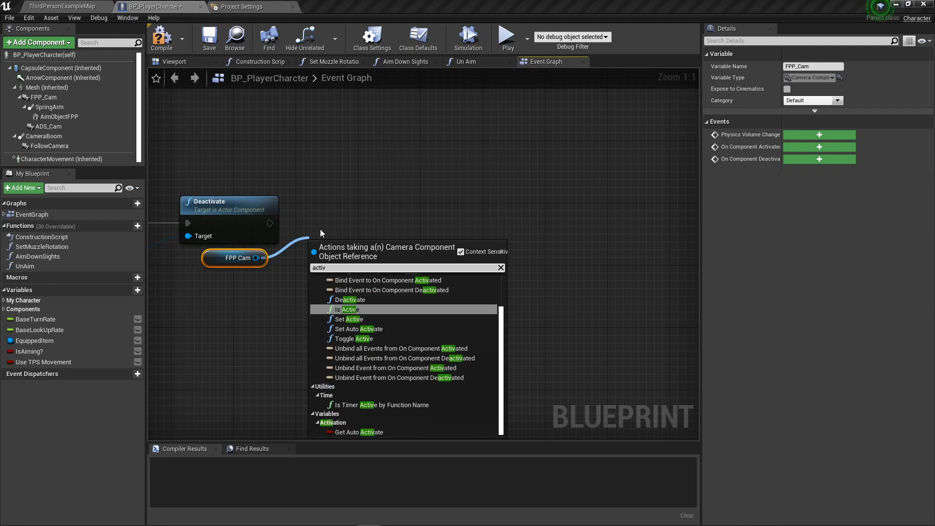
Add an Activate node for FPP Cam running after Follow Camera's Deactivate
{"action": "type", "text": "a"}
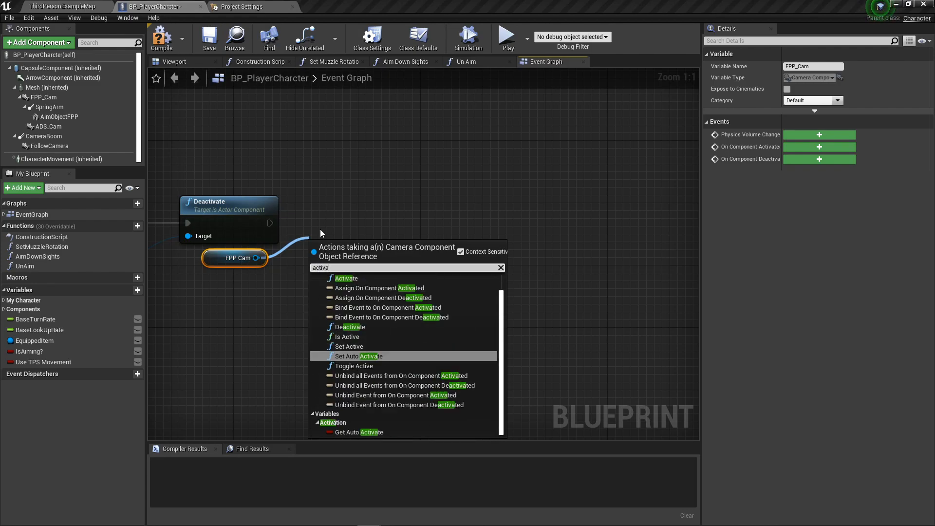
{"action": "left_click", "coordinate": [345, 278]}
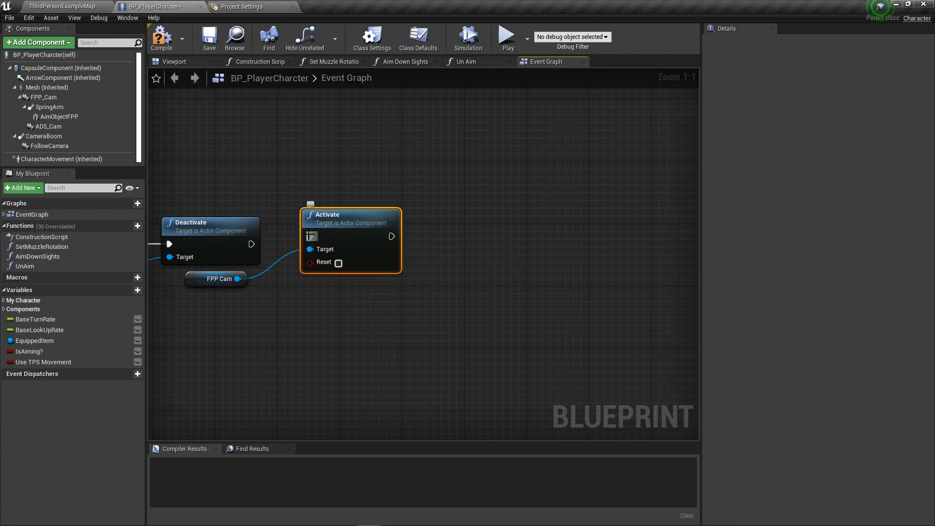
{"action": "left_click_drag", "start_coordinate": [350, 214], "coordinate": [351, 224]}
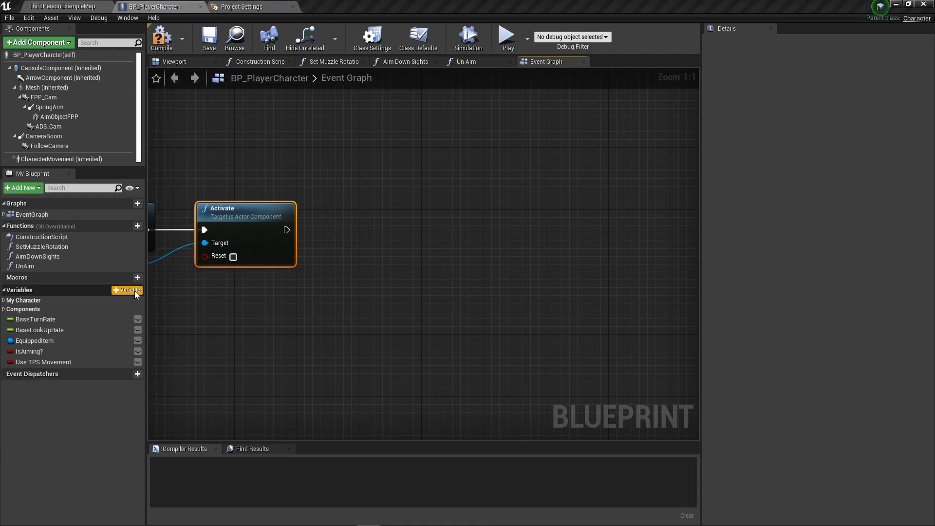
Create a CamInUse variable of the Cam in Use enum type and compile the blueprint
{"action": "left_click", "coordinate": [128, 290]}
{"action": "type", "text": "CamInUse"}
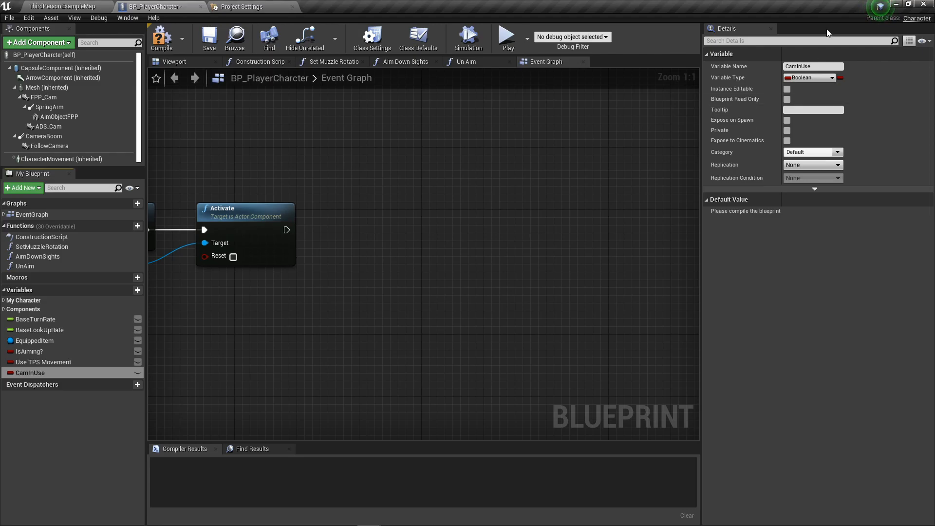
{"action": "left_click", "coordinate": [809, 78]}
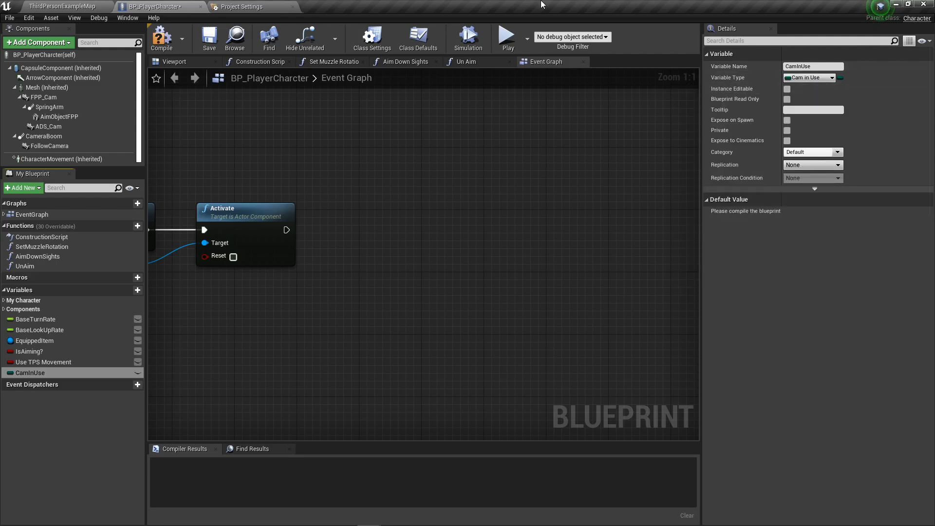
{"action": "left_click", "coordinate": [160, 38]}
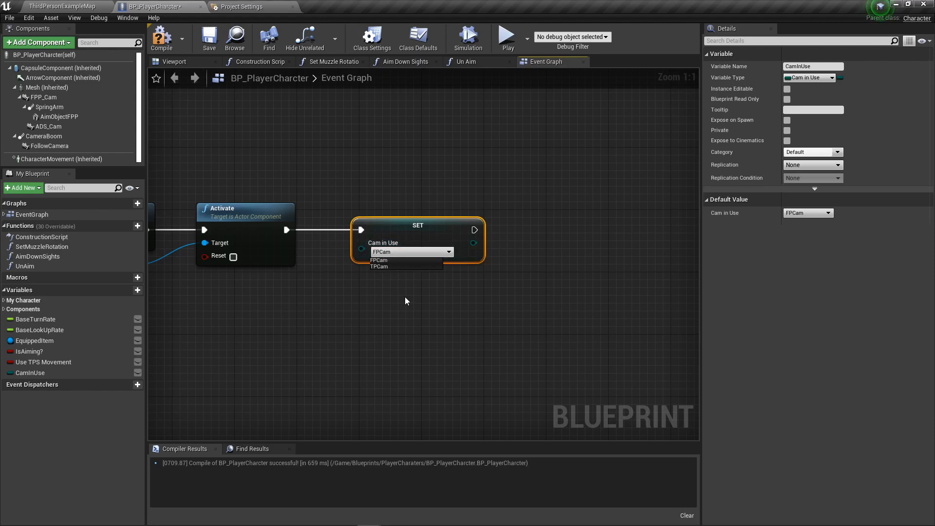
{"action": "scroll", "scroll_direction": "down", "scroll_amount": 3}
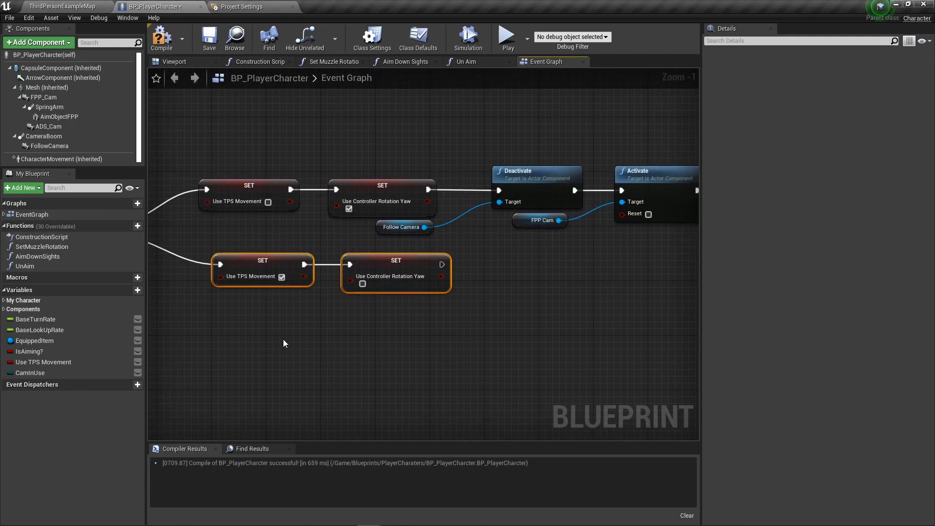
{"action": "mouse_move", "coordinate": [410, 306]}
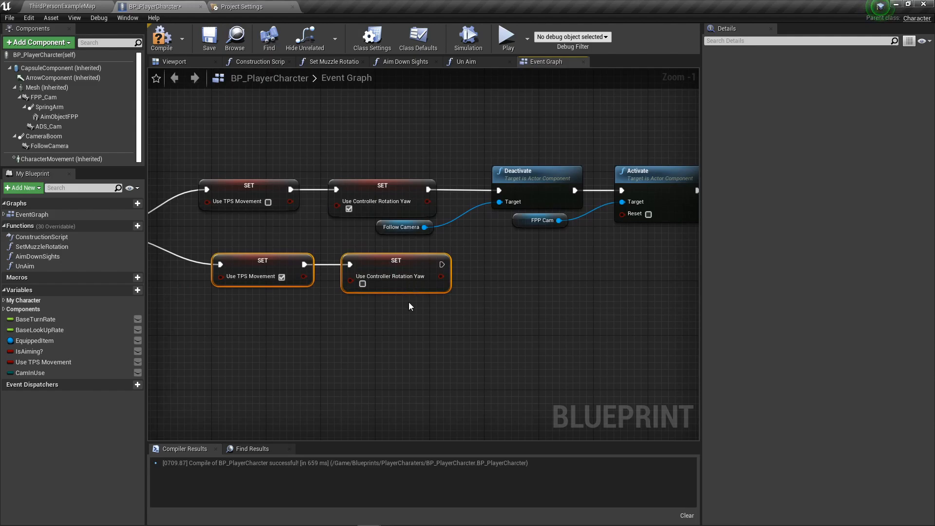
Duplicate the two SET nodes with Use TPS Movement on and Use Controller Rotation Yaw off, then deselect
{"action": "left_click", "coordinate": [397, 325]}
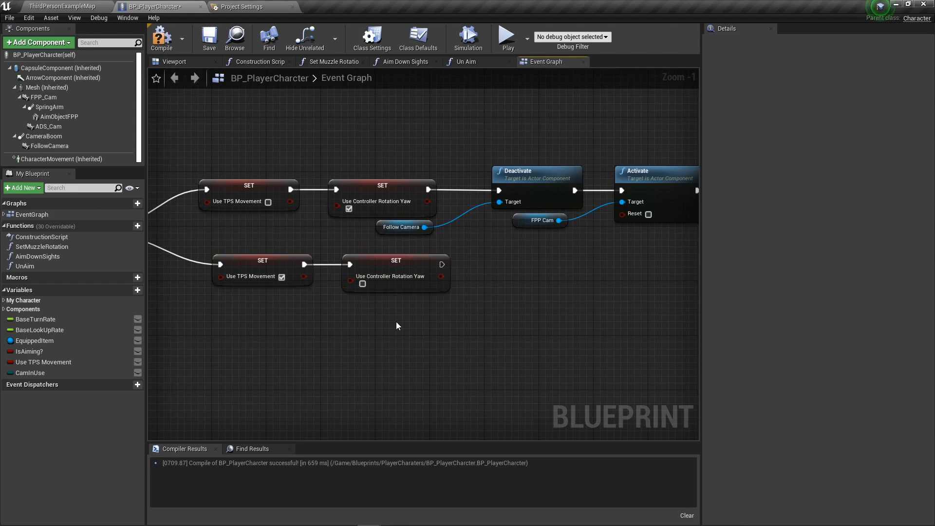
{"action": "mouse_move", "coordinate": [482, 317]}
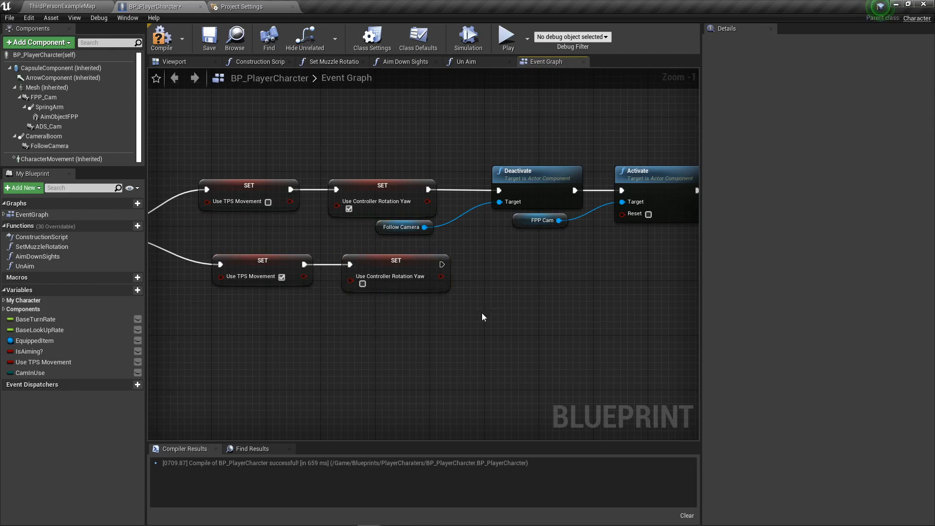
{"action": "mouse_move", "coordinate": [499, 299]}
{"action": "type", "text": "activate"}
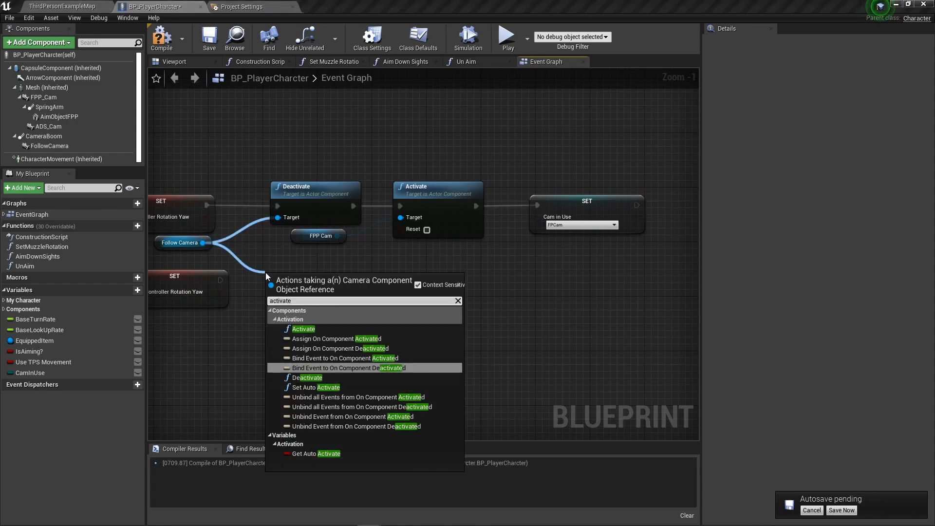
Have the lower chain activate Follow Camera then deactivate FPP Cam, and tidy the node layout
{"action": "left_click", "coordinate": [304, 328]}
{"action": "type", "text": "deac"}
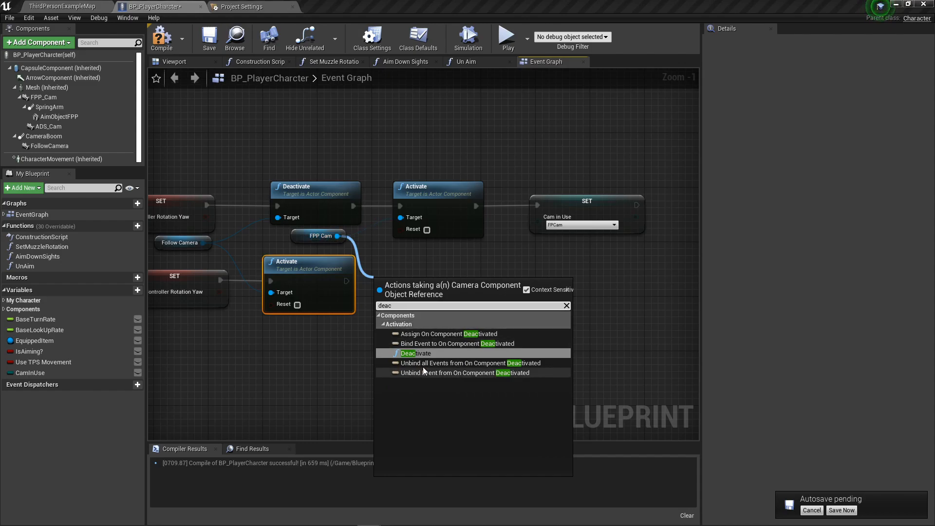
{"action": "left_click", "coordinate": [408, 352]}
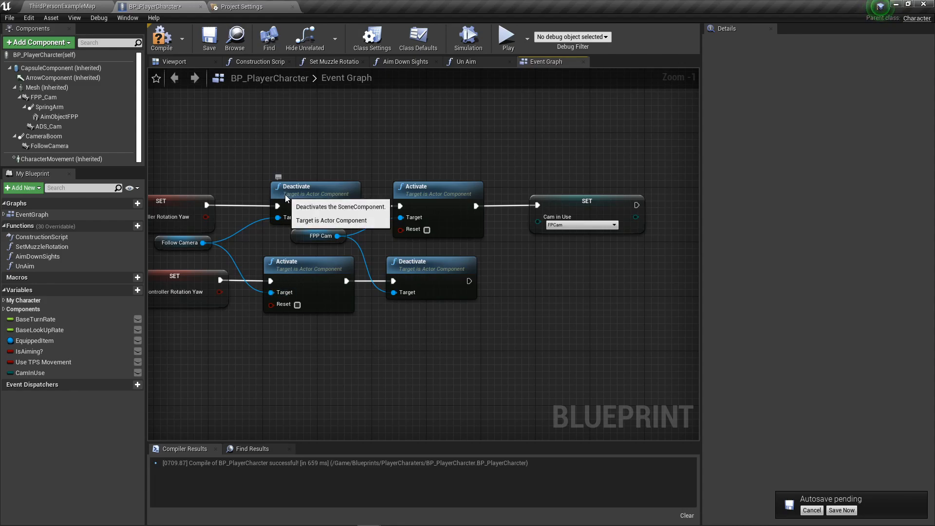
{"action": "left_click", "coordinate": [308, 186]}
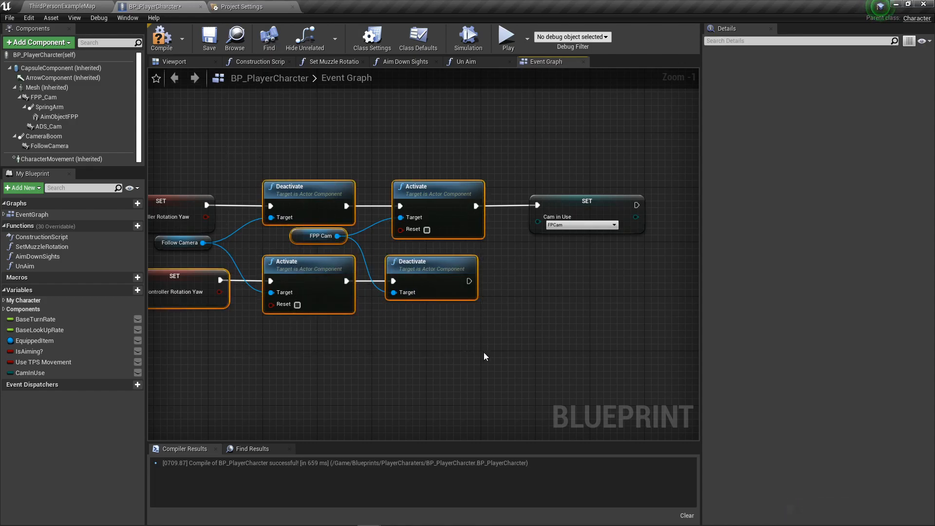
{"action": "left_click", "coordinate": [326, 184]}
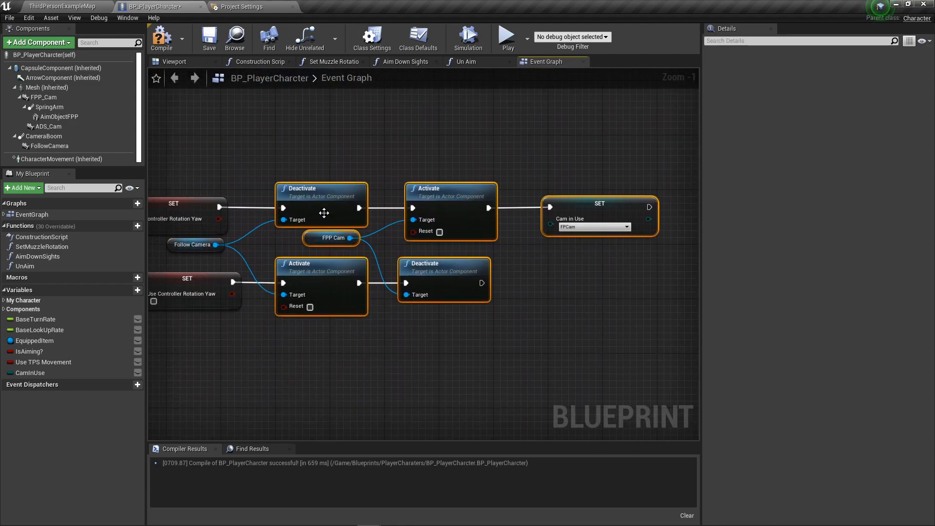
{"action": "mouse_move", "coordinate": [323, 212]}
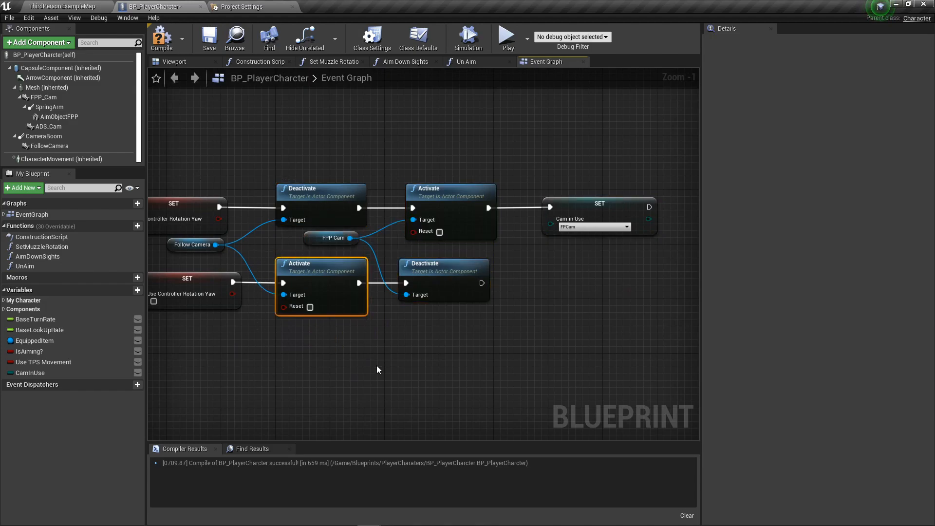
{"action": "left_click", "coordinate": [351, 330]}
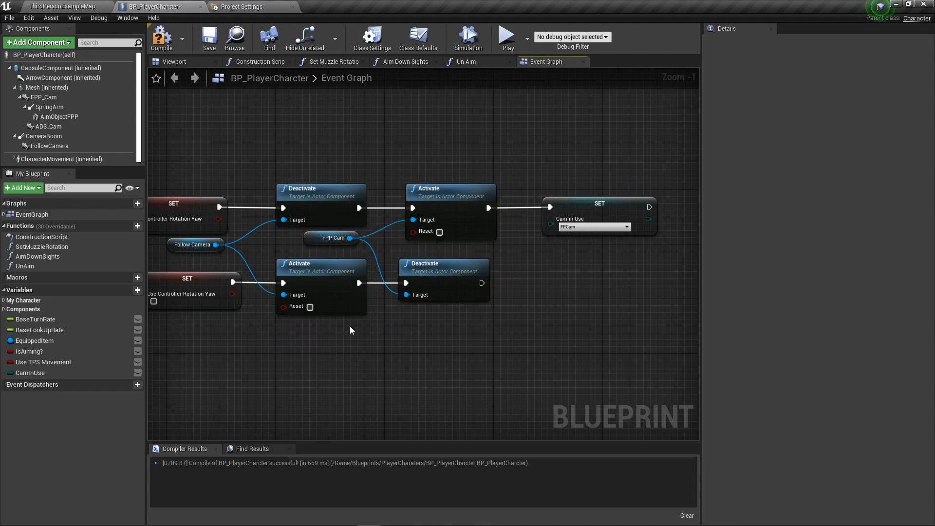
{"action": "mouse_move", "coordinate": [352, 351]}
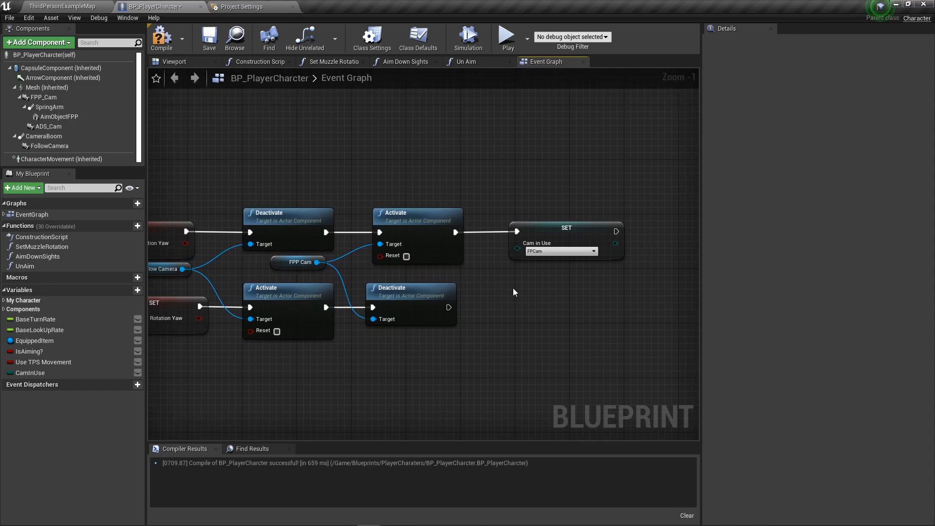
{"action": "mouse_move", "coordinate": [551, 276]}
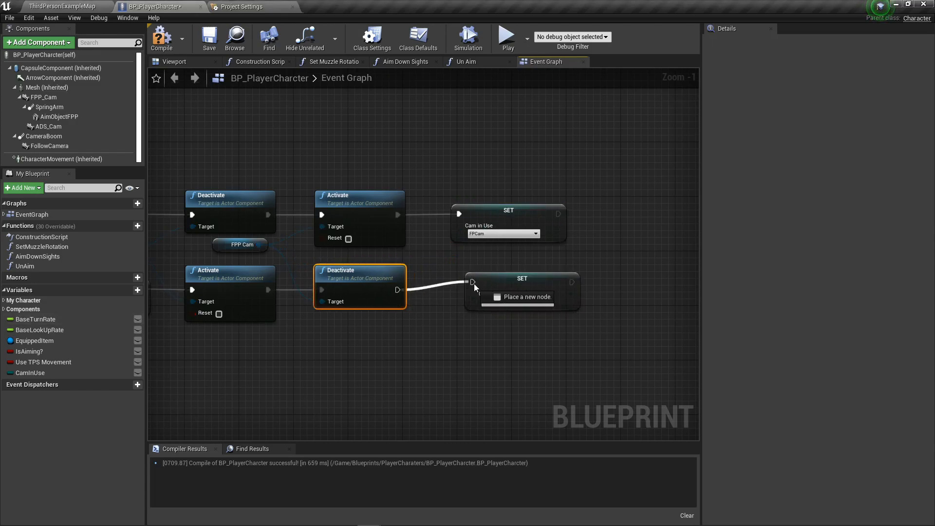
Set Cam in Use to TPCam at the end of the lower chain
{"action": "left_click", "coordinate": [502, 309]}
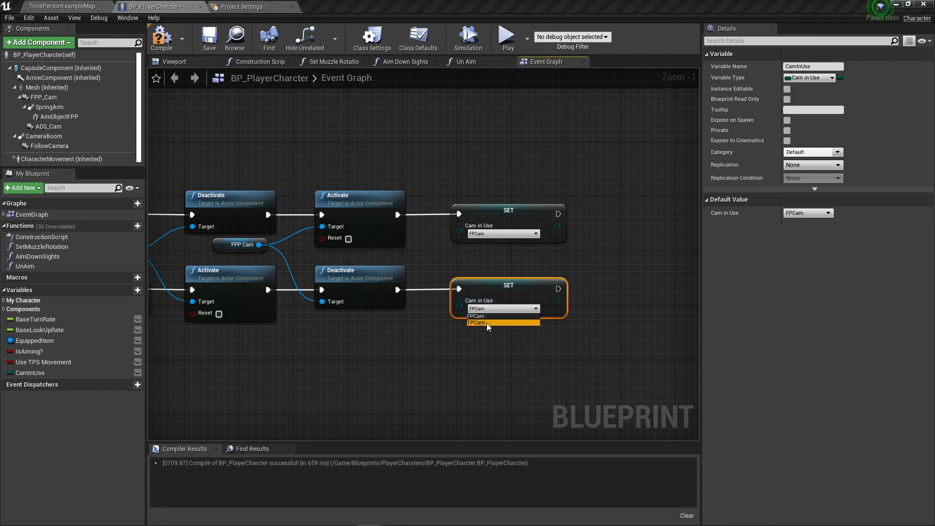
{"action": "left_click", "coordinate": [475, 323]}
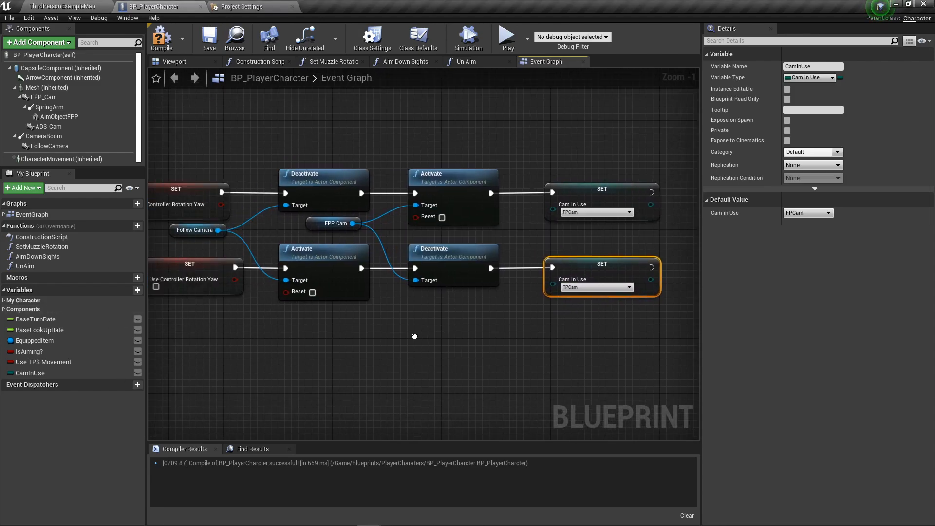
{"action": "scroll", "scroll_direction": "down", "scroll_amount": 3}
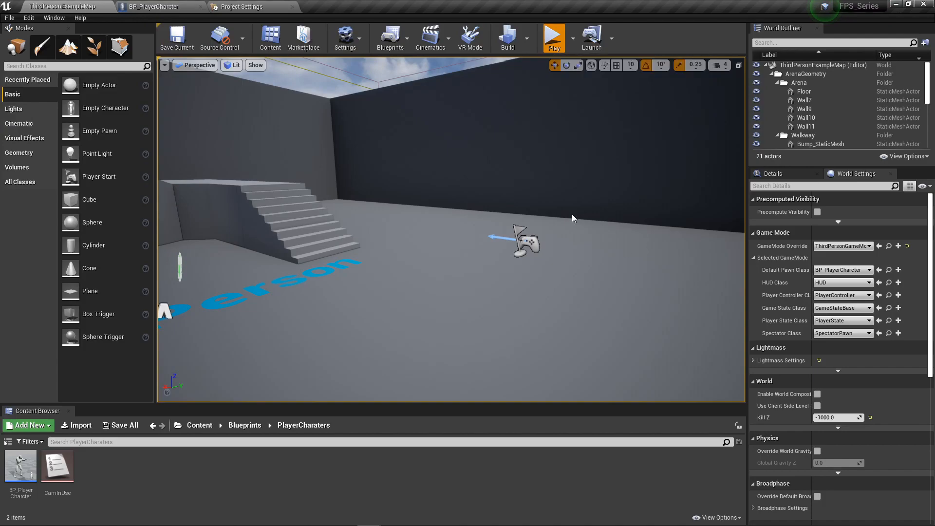
Play the level to test camera switching, then wire ChangeCamera Pressed to a Branch node
{"action": "left_click", "coordinate": [552, 37]}
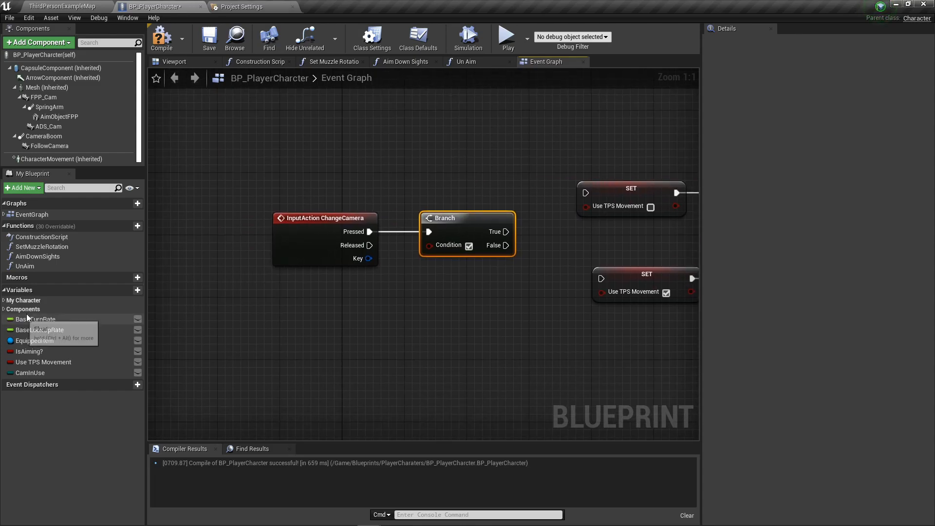
Compare the Cam in Use getter against TPCam with an equality check
{"action": "left_click", "coordinate": [30, 372]}
{"action": "type", "text": "="}
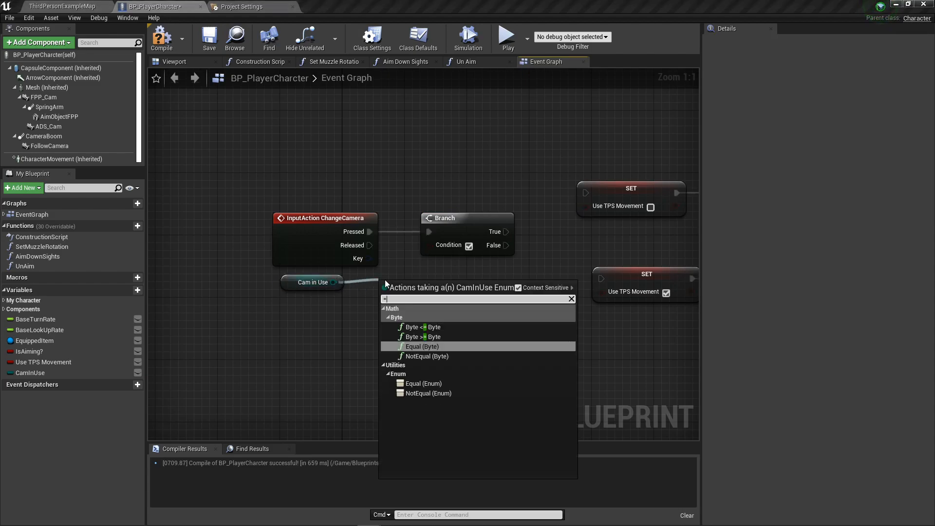
{"action": "left_click", "coordinate": [424, 383]}
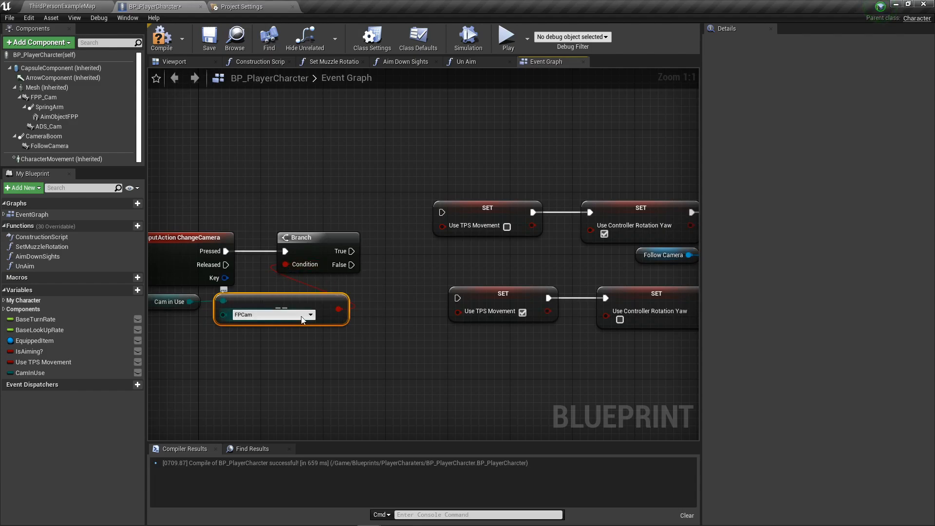
{"action": "left_click", "coordinate": [309, 314]}
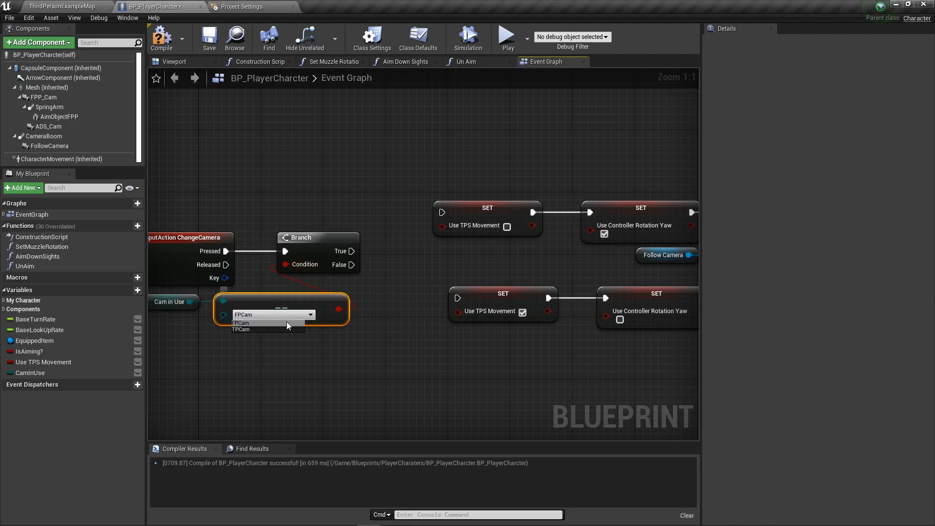
{"action": "left_click", "coordinate": [240, 329]}
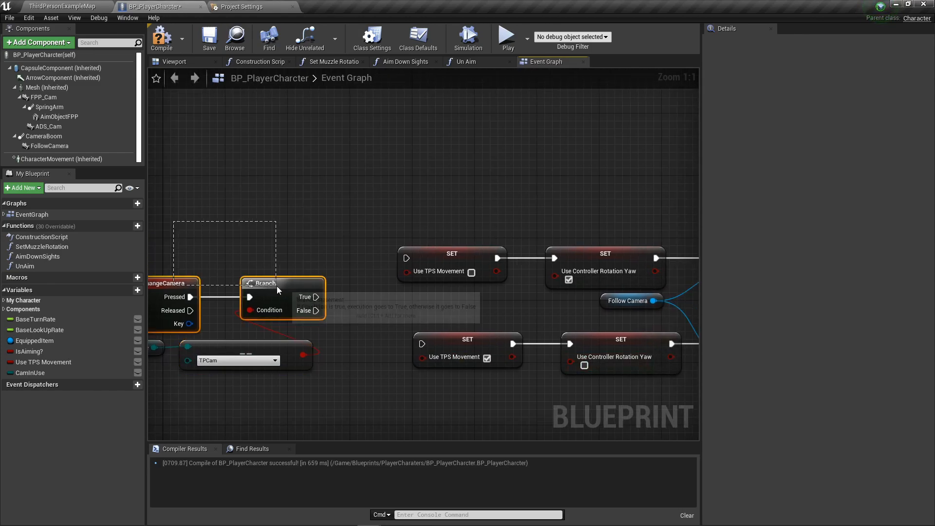
{"action": "mouse_move", "coordinate": [315, 300]}
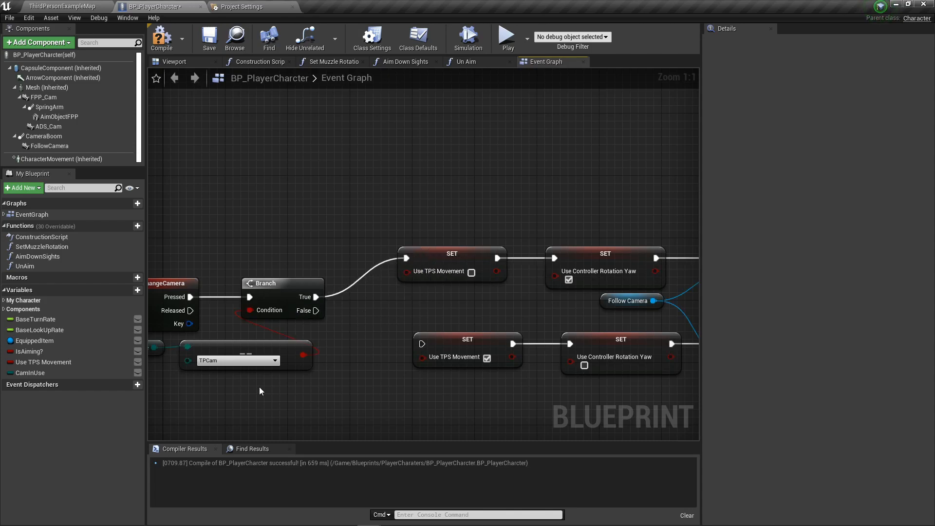
{"action": "mouse_move", "coordinate": [229, 368]}
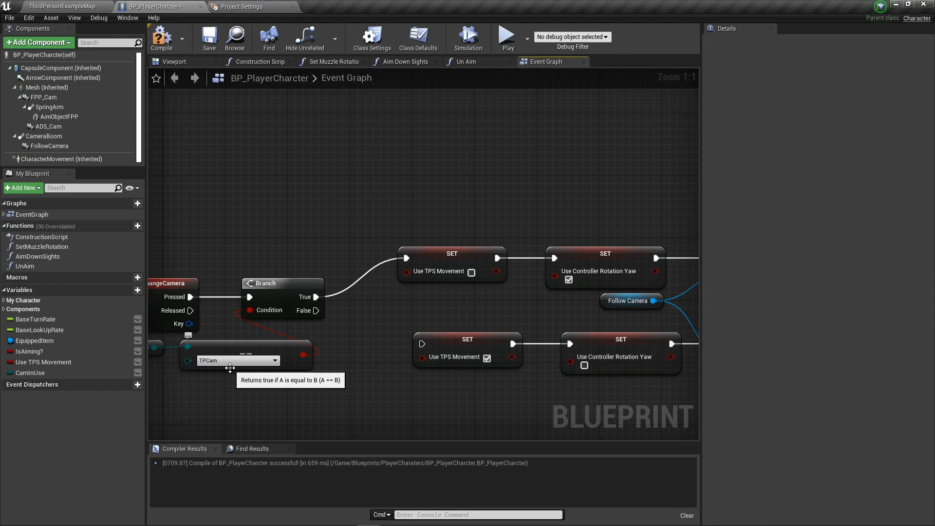
Wire the check into the Branch and select the CamInUse variable to review it
{"action": "left_click", "coordinate": [239, 359]}
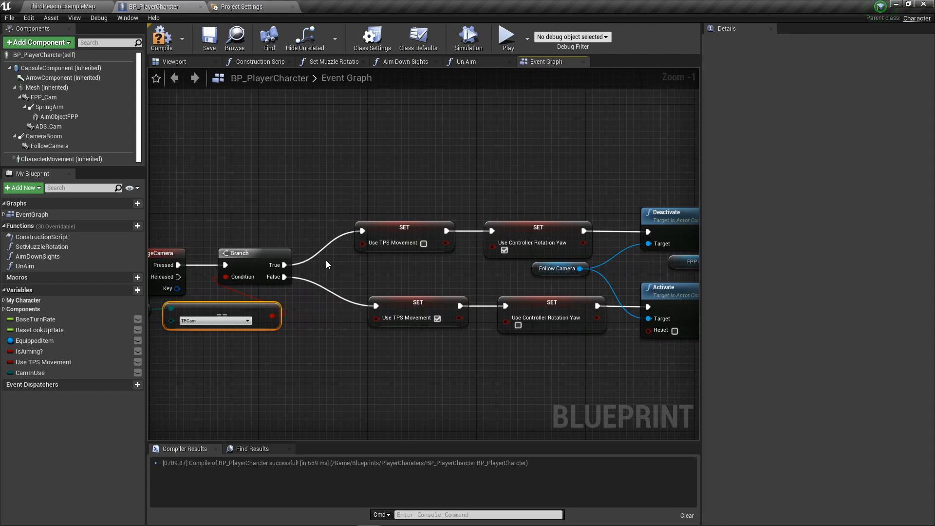
{"action": "left_click", "coordinate": [30, 373]}
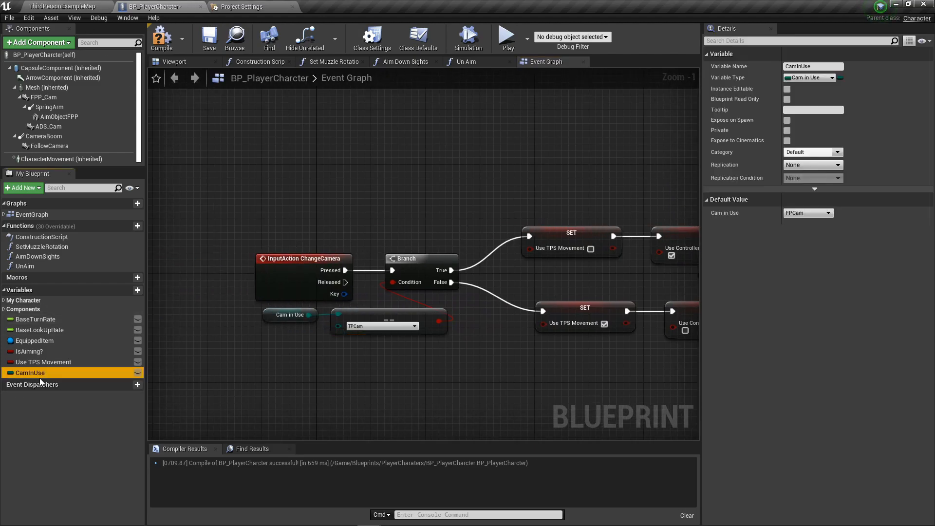
{"action": "mouse_move", "coordinate": [47, 88]}
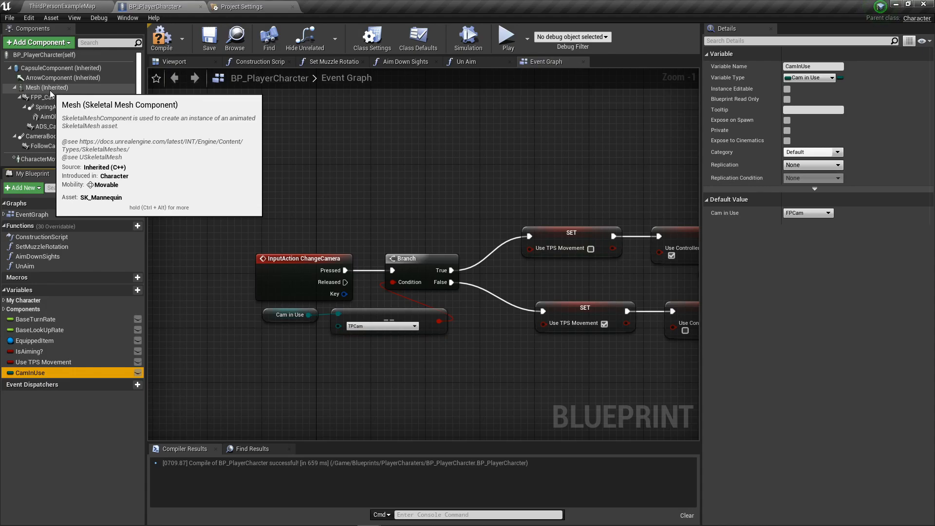
{"action": "mouse_move", "coordinate": [42, 97]}
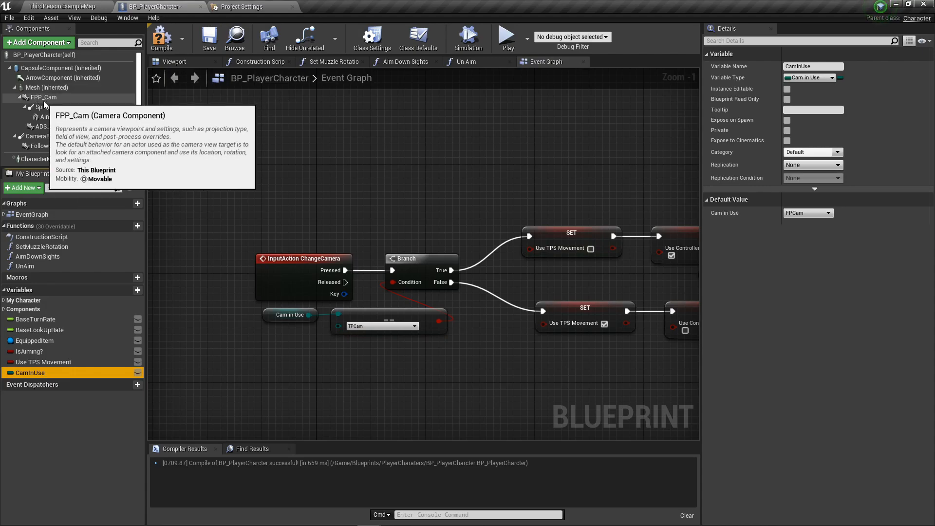
Keep CamInUse's default value as FPCam, then select the FollowCamera component
{"action": "left_click", "coordinate": [807, 214]}
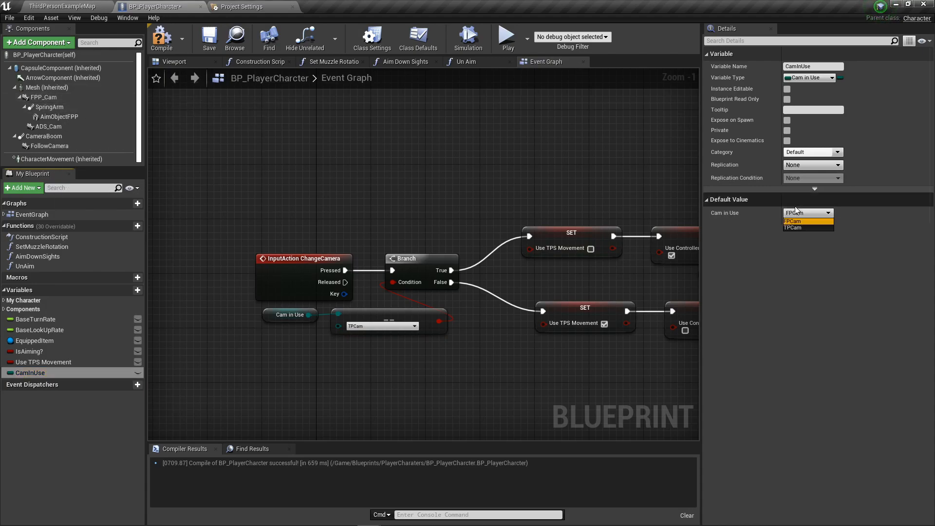
{"action": "left_click", "coordinate": [792, 221]}
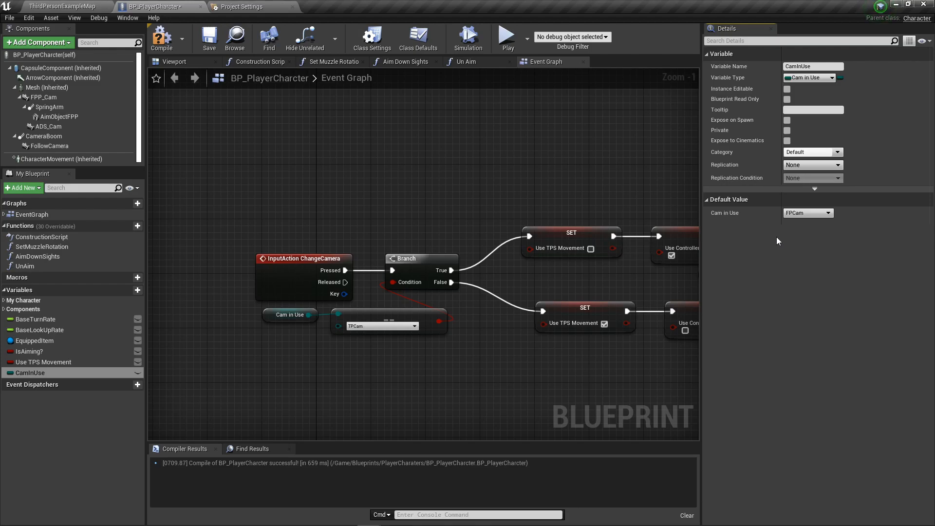
{"action": "mouse_move", "coordinate": [47, 147]}
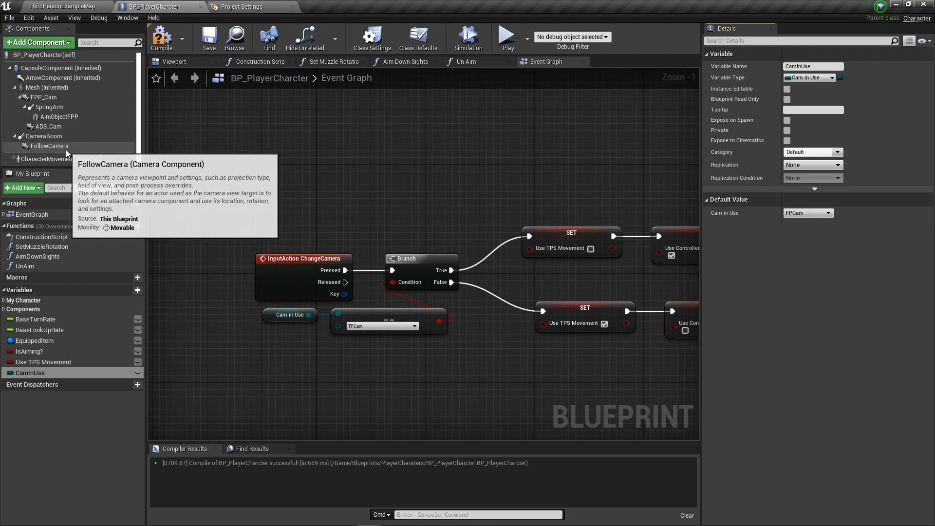
{"action": "left_click", "coordinate": [43, 136]}
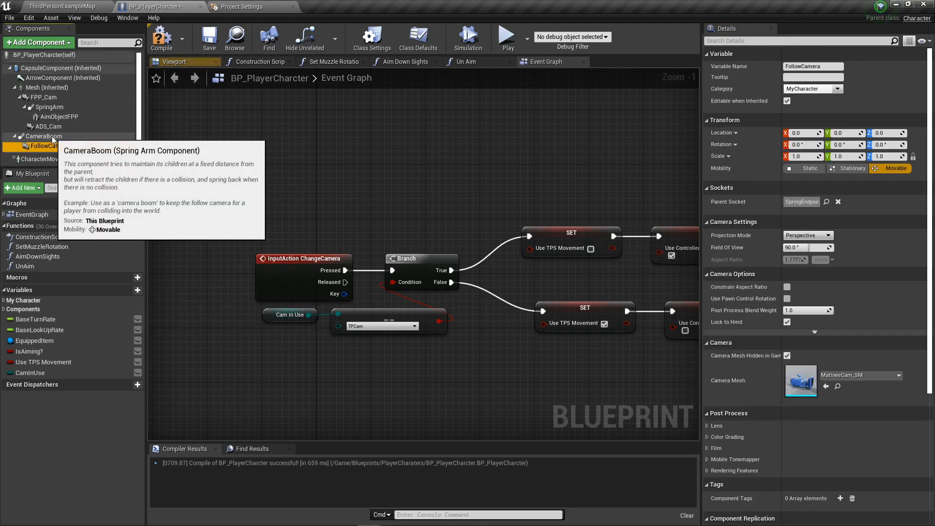
{"action": "mouse_move", "coordinate": [71, 159]}
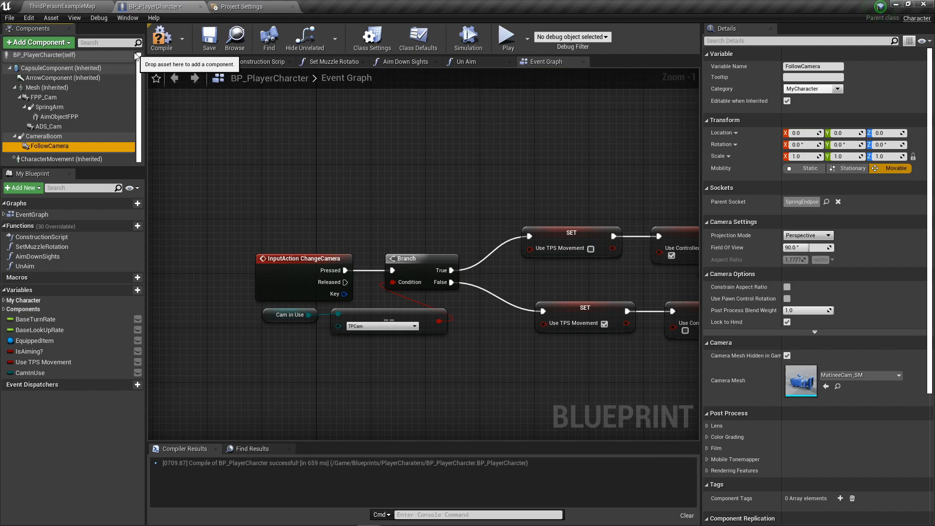
{"action": "mouse_move", "coordinate": [337, 108]}
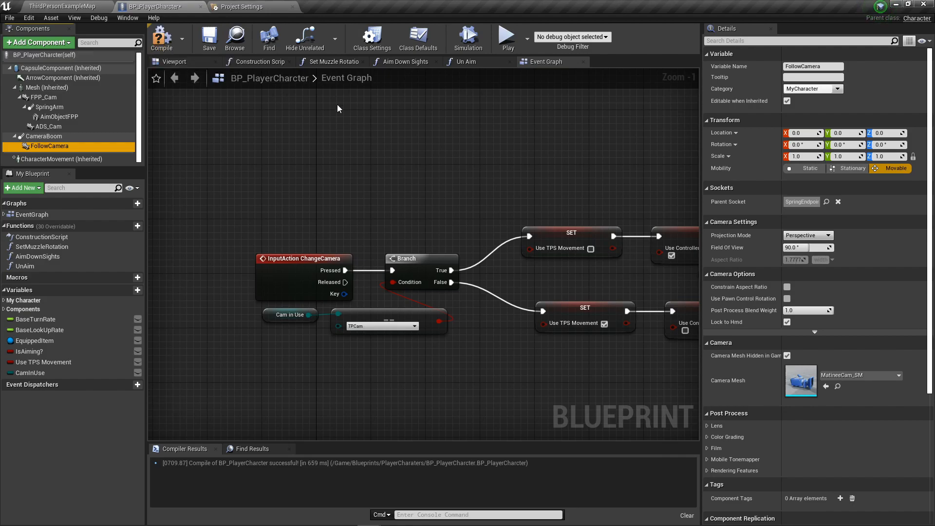
{"action": "mouse_move", "coordinate": [154, 6]}
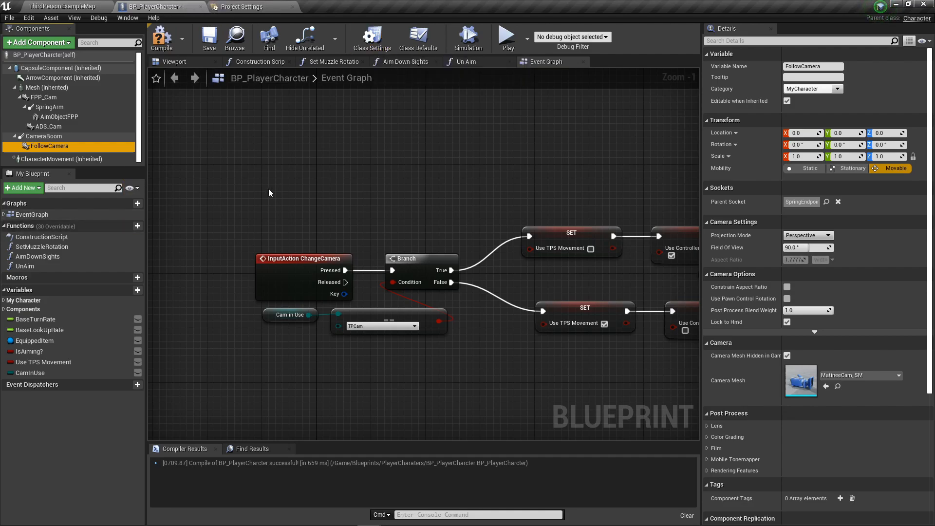
{"action": "mouse_move", "coordinate": [82, 5]}
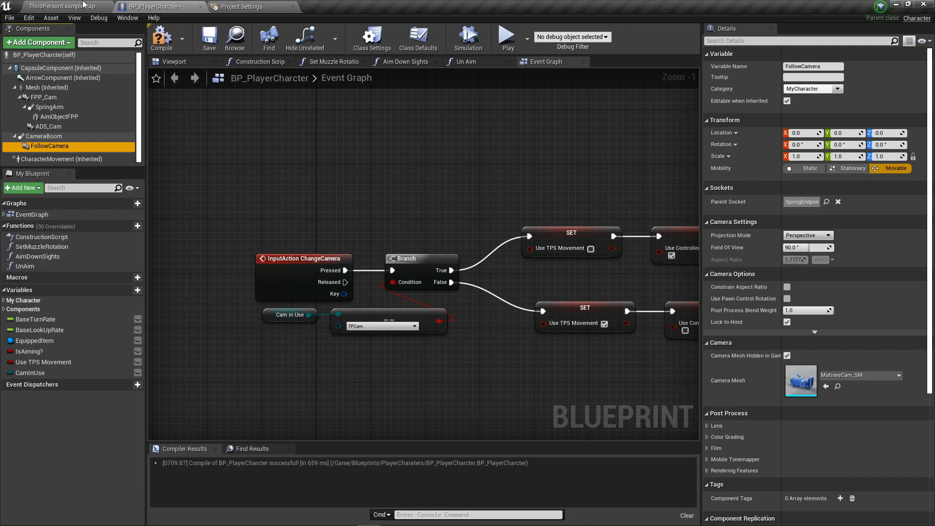
Play-test the camera switch twice in ThirdPersonExampleMap and return to BP_PlayerCharcter
{"action": "left_click", "coordinate": [59, 7]}
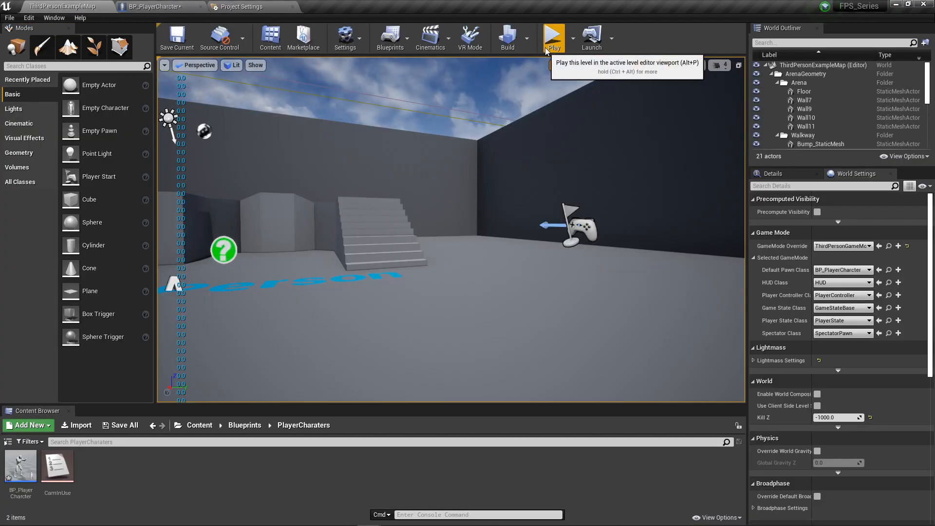
{"action": "left_click", "coordinate": [553, 36]}
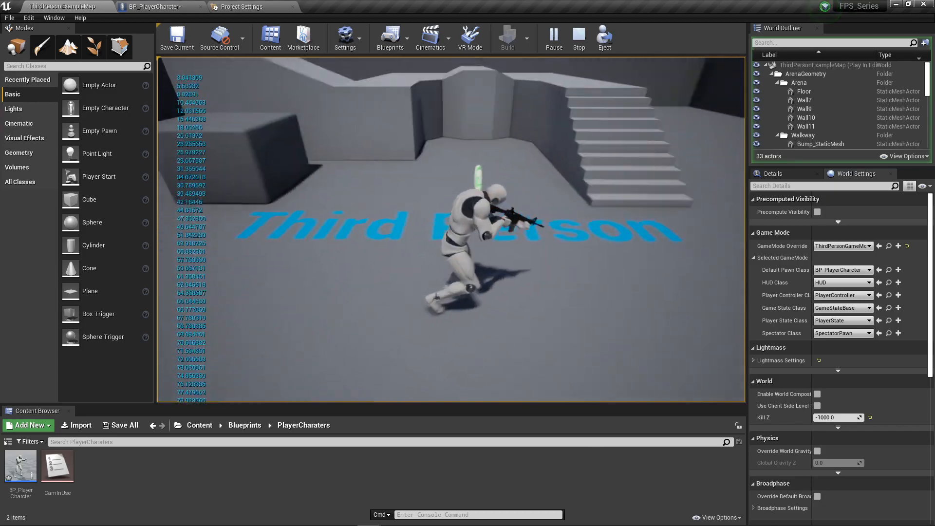
{"action": "left_click", "coordinate": [577, 38]}
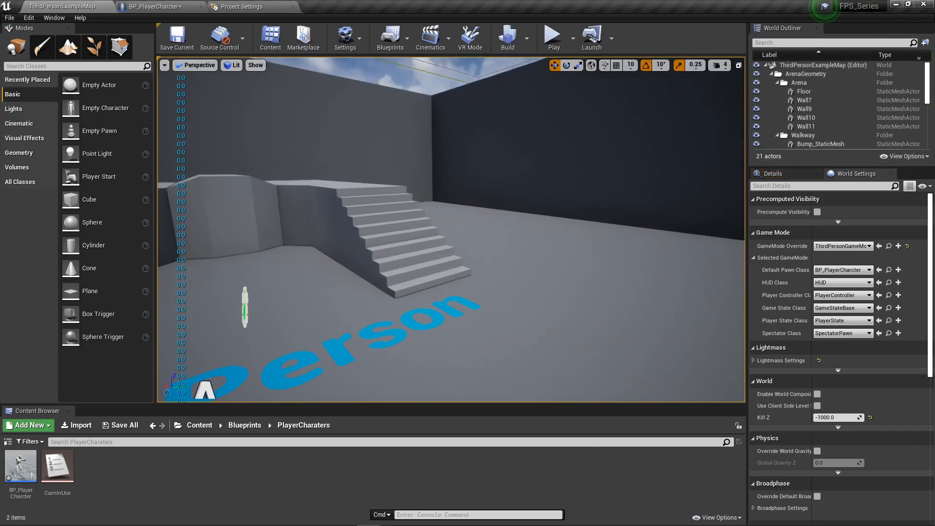
{"action": "left_click", "coordinate": [552, 36]}
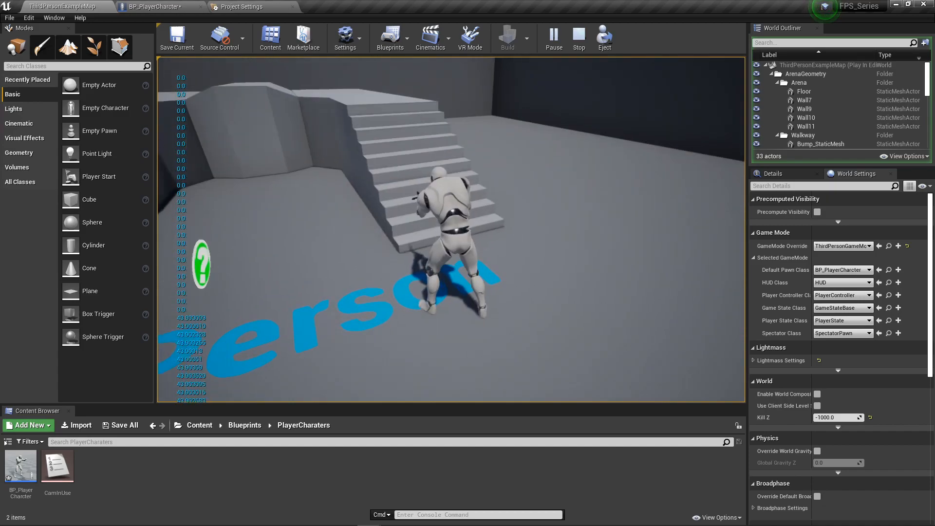
{"action": "left_click", "coordinate": [578, 37]}
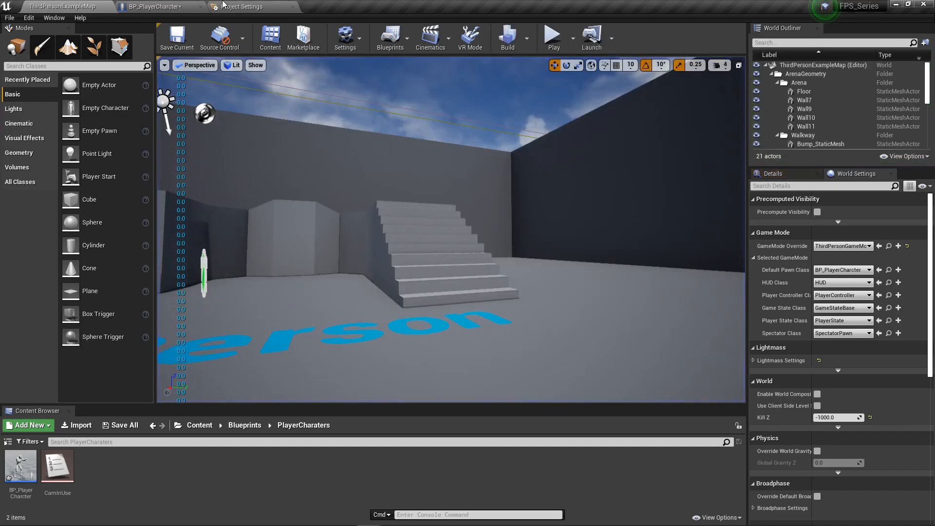
{"action": "left_click", "coordinate": [155, 7]}
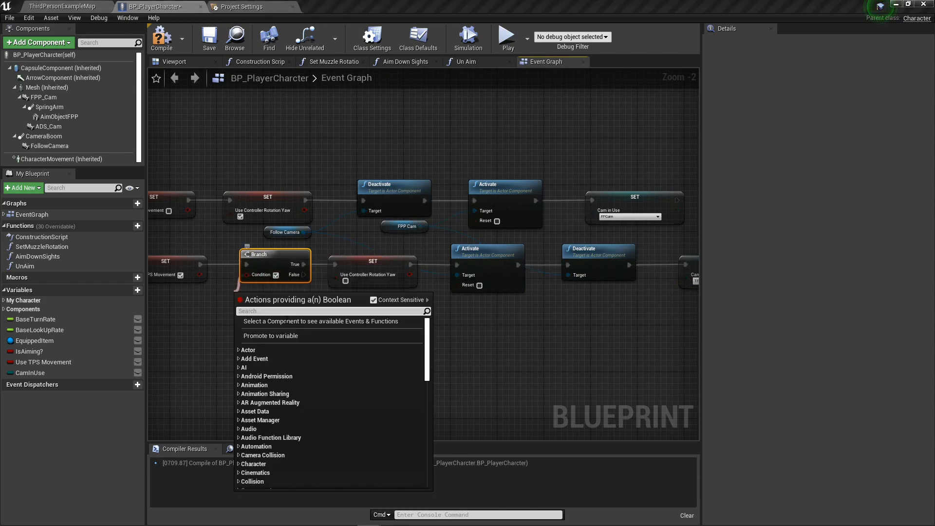
Promote the Branch condition to a new Boolean variable named IsItemEquipped?
{"action": "left_click", "coordinate": [271, 336]}
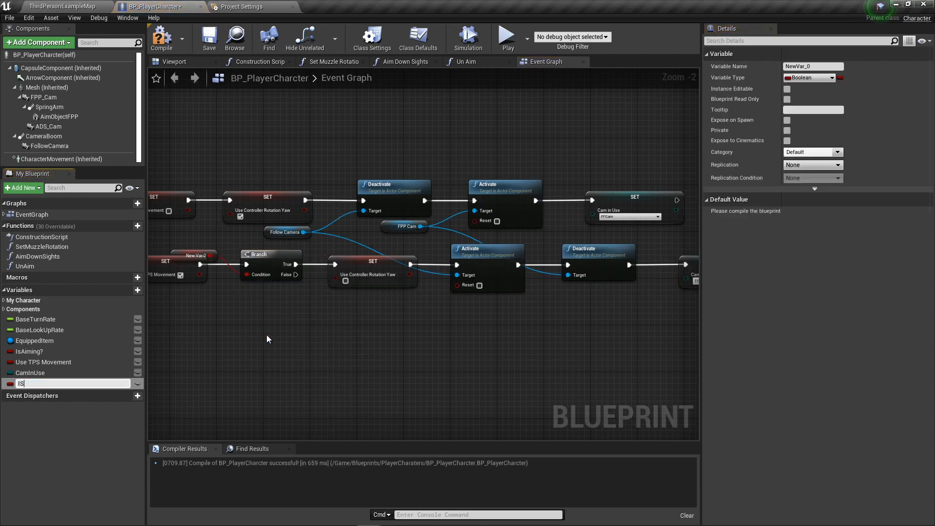
{"action": "type", "text": "ItemEquipped?"}
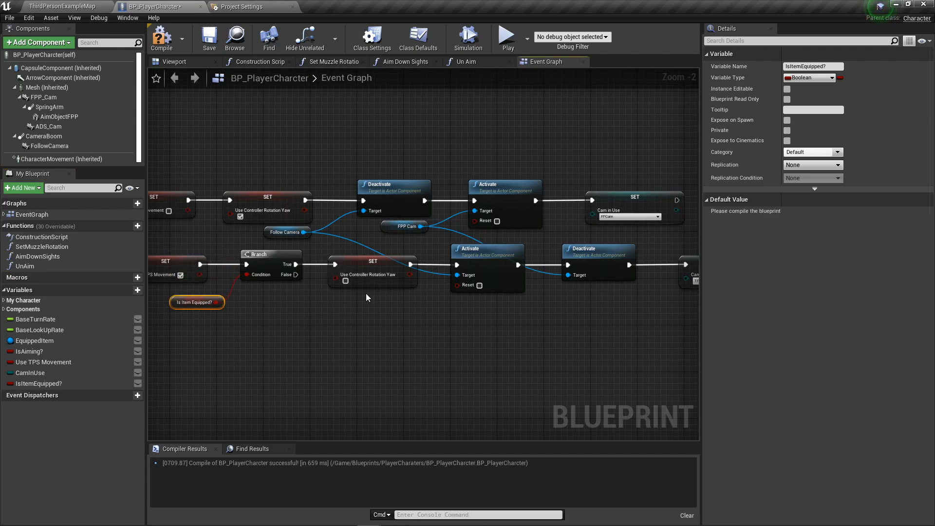
{"action": "left_click", "coordinate": [368, 269]}
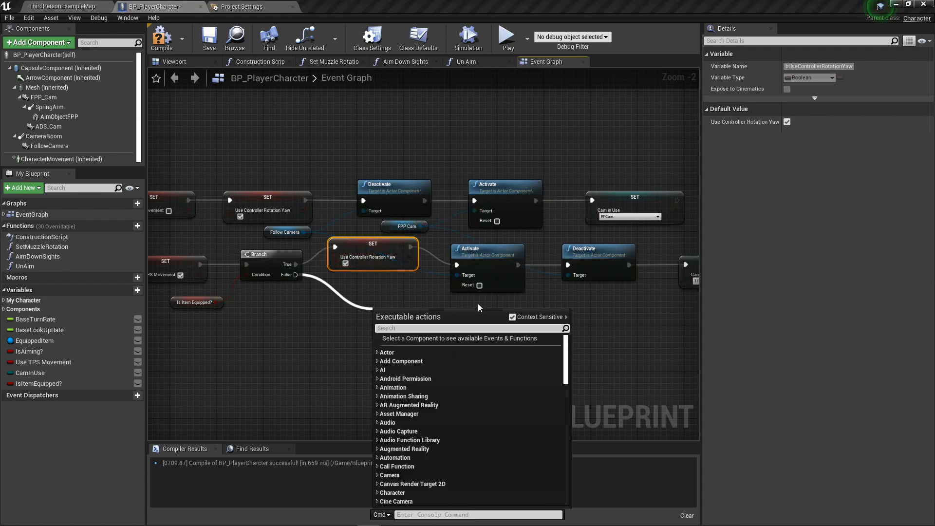
From the False output, add a Set Use Controller Rotation Yaw node
{"action": "type", "text": "use control"}
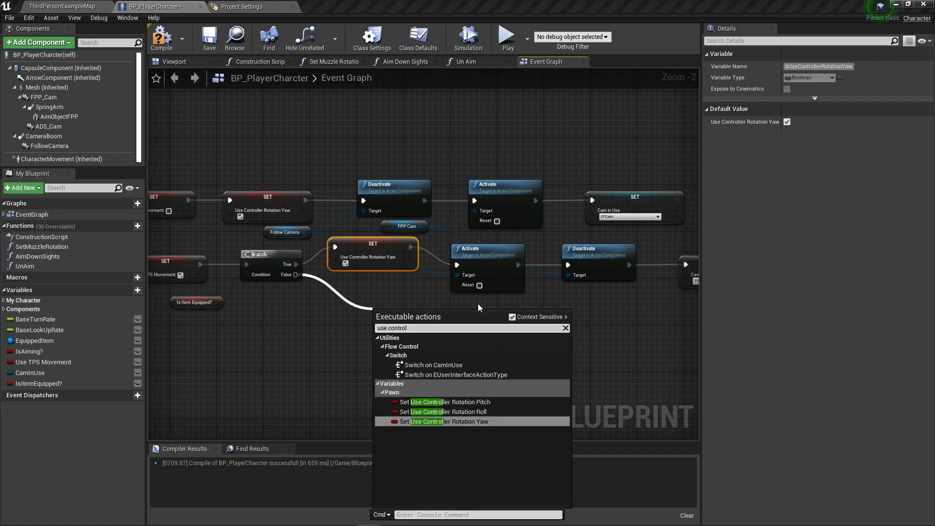
{"action": "left_click", "coordinate": [445, 420]}
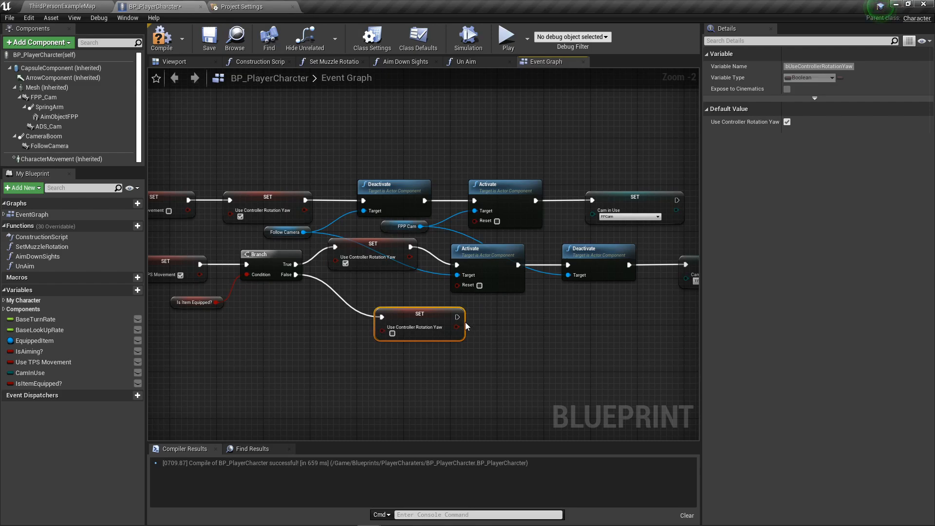